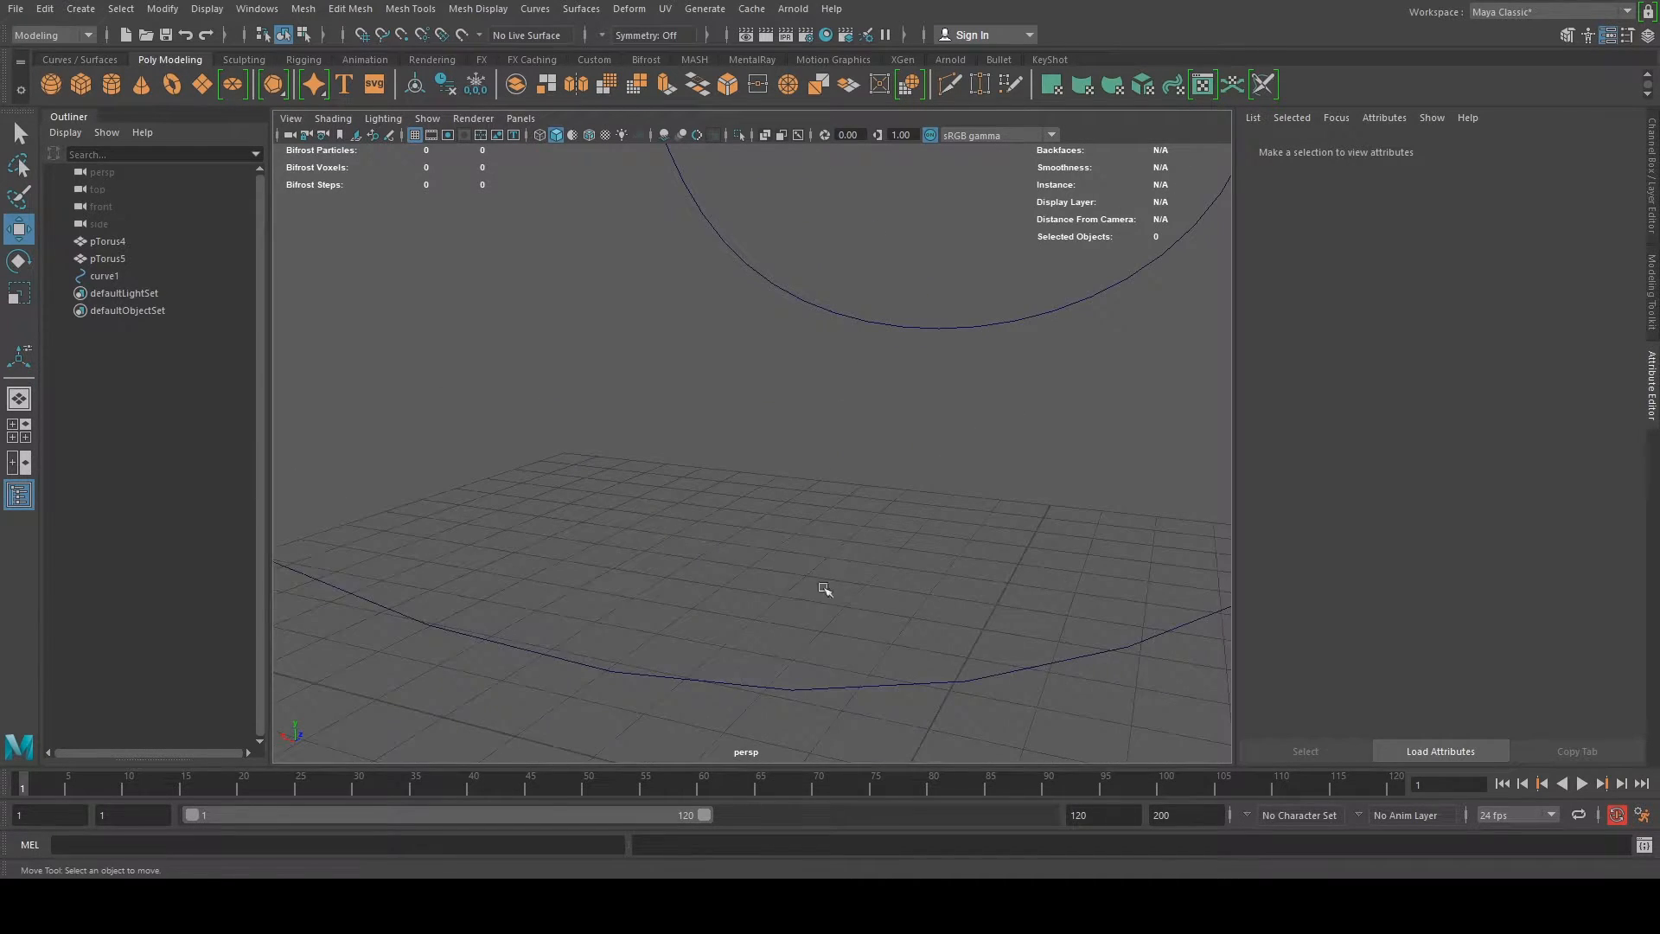
Rotate pTorus5 through pTorus4 so the two links interlock, then select pTorus4
left_click(810, 609)
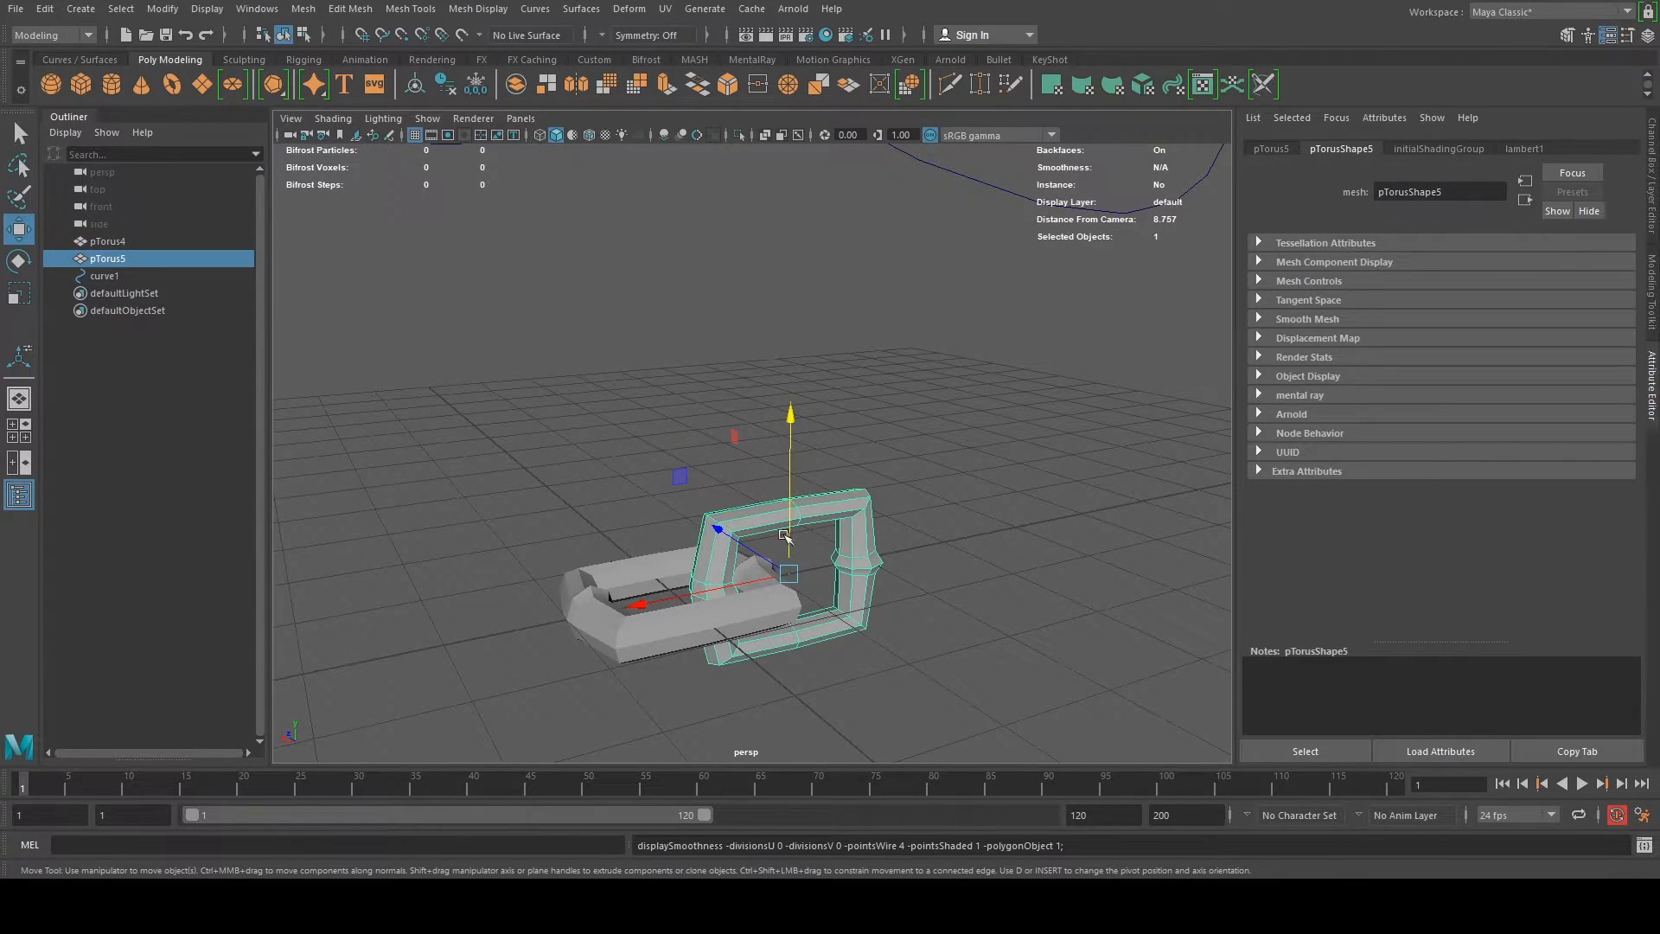
left_click(108, 241)
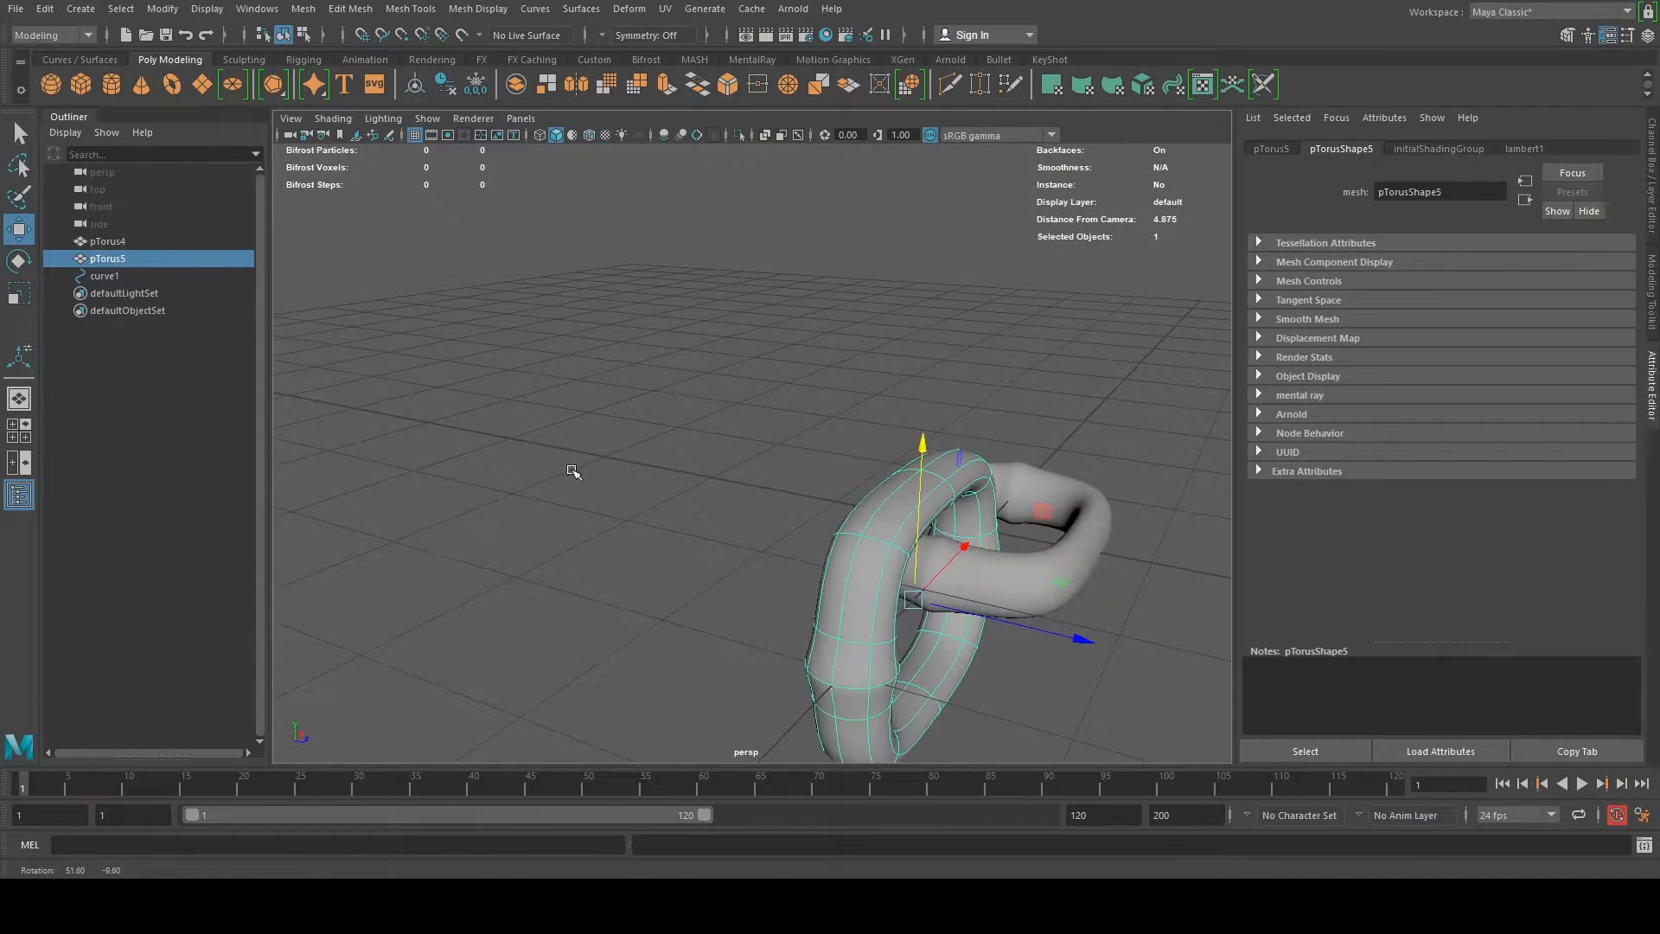
left_click(107, 241)
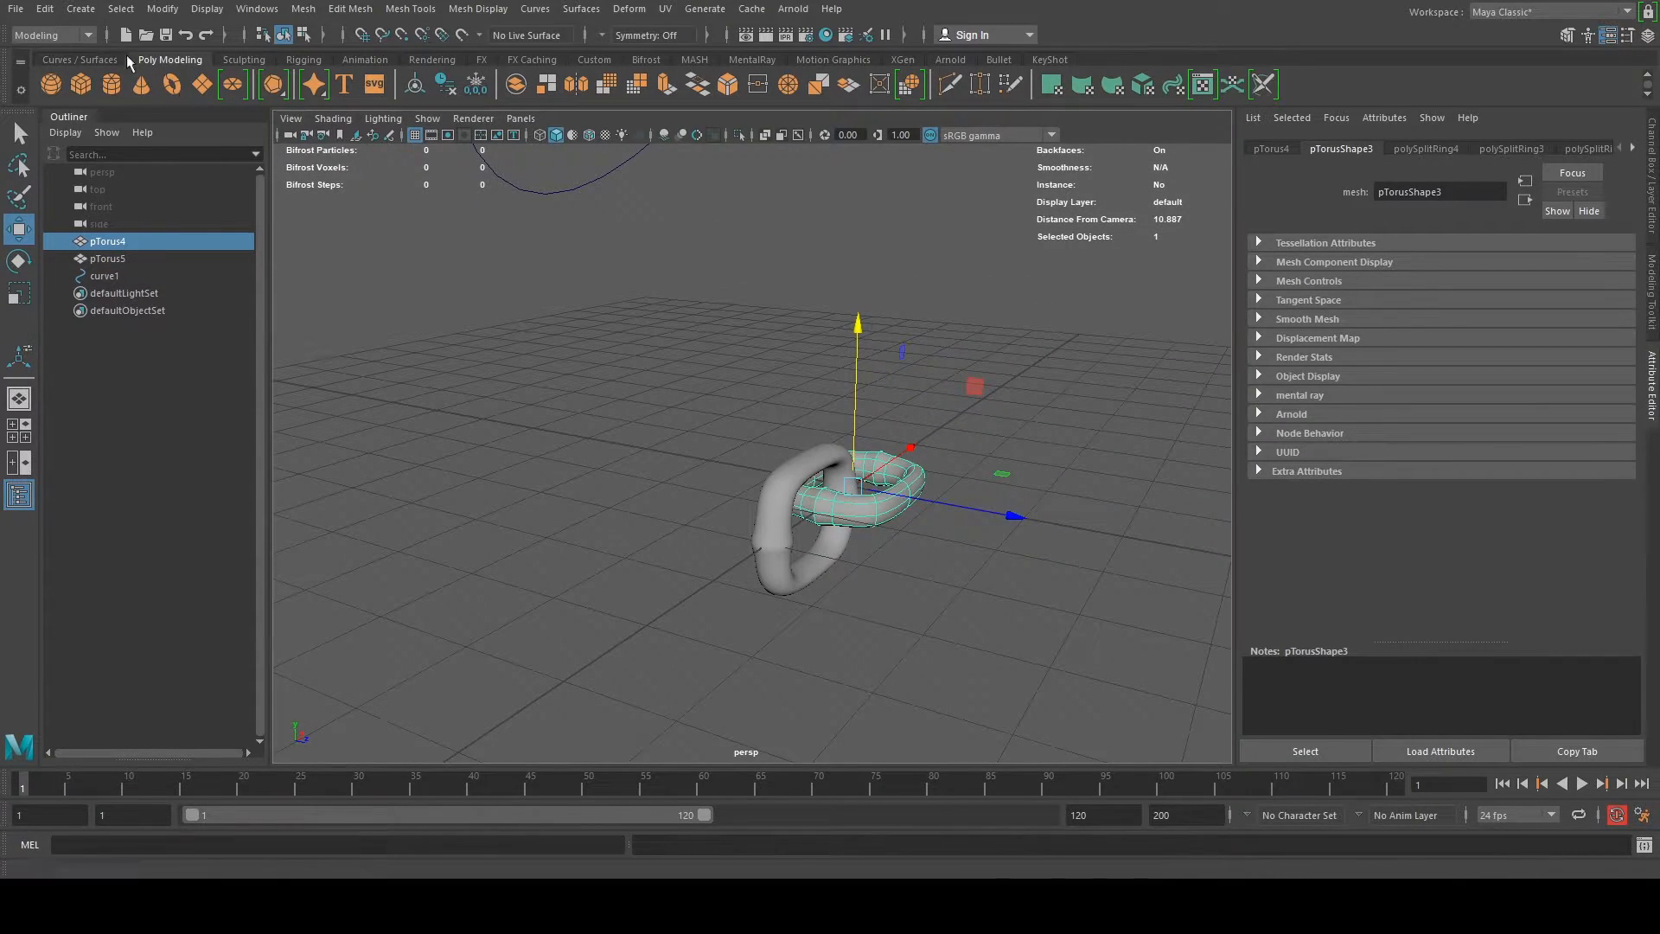
mouse_move(168, 84)
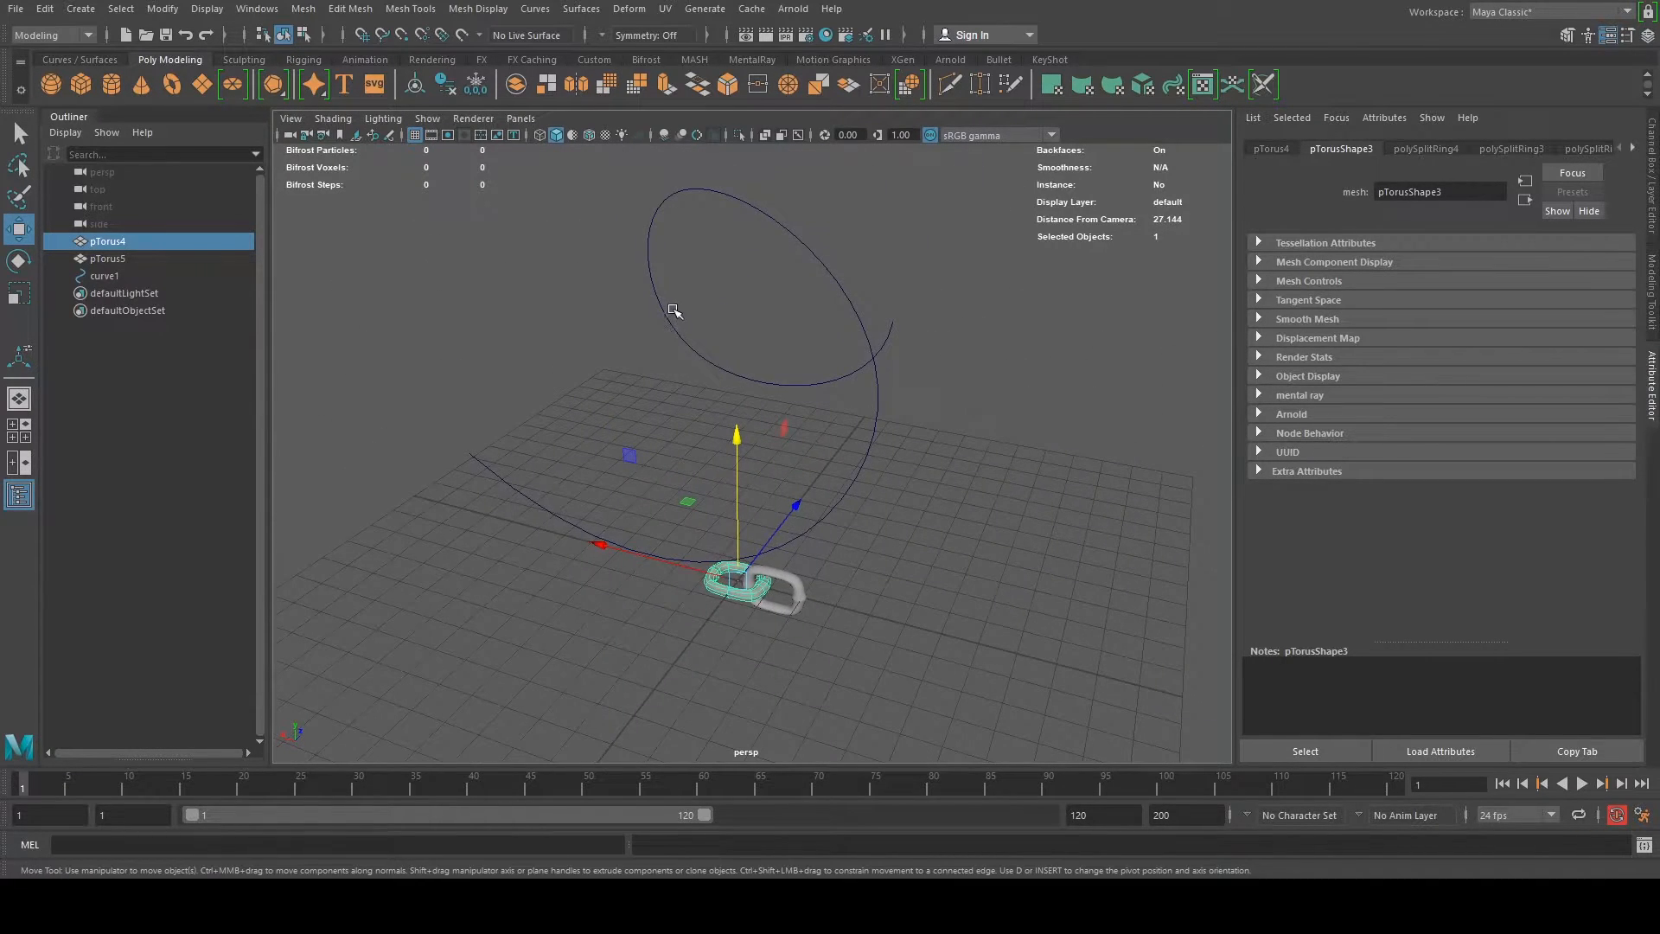
left_click(106, 275)
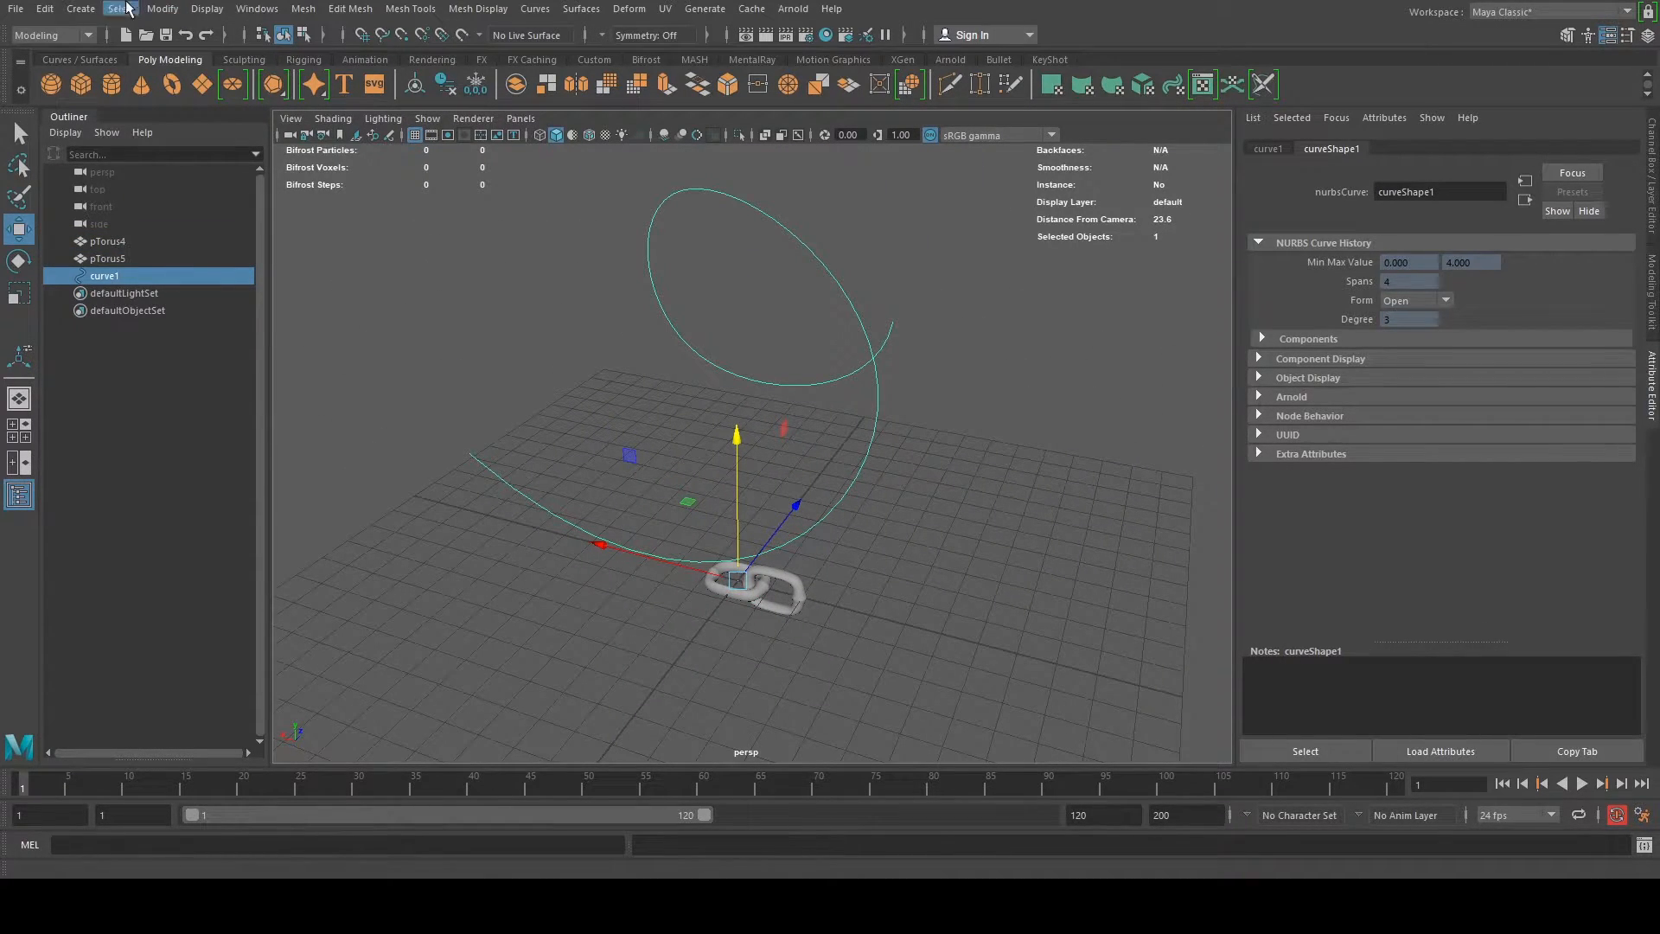
left_click(79, 8)
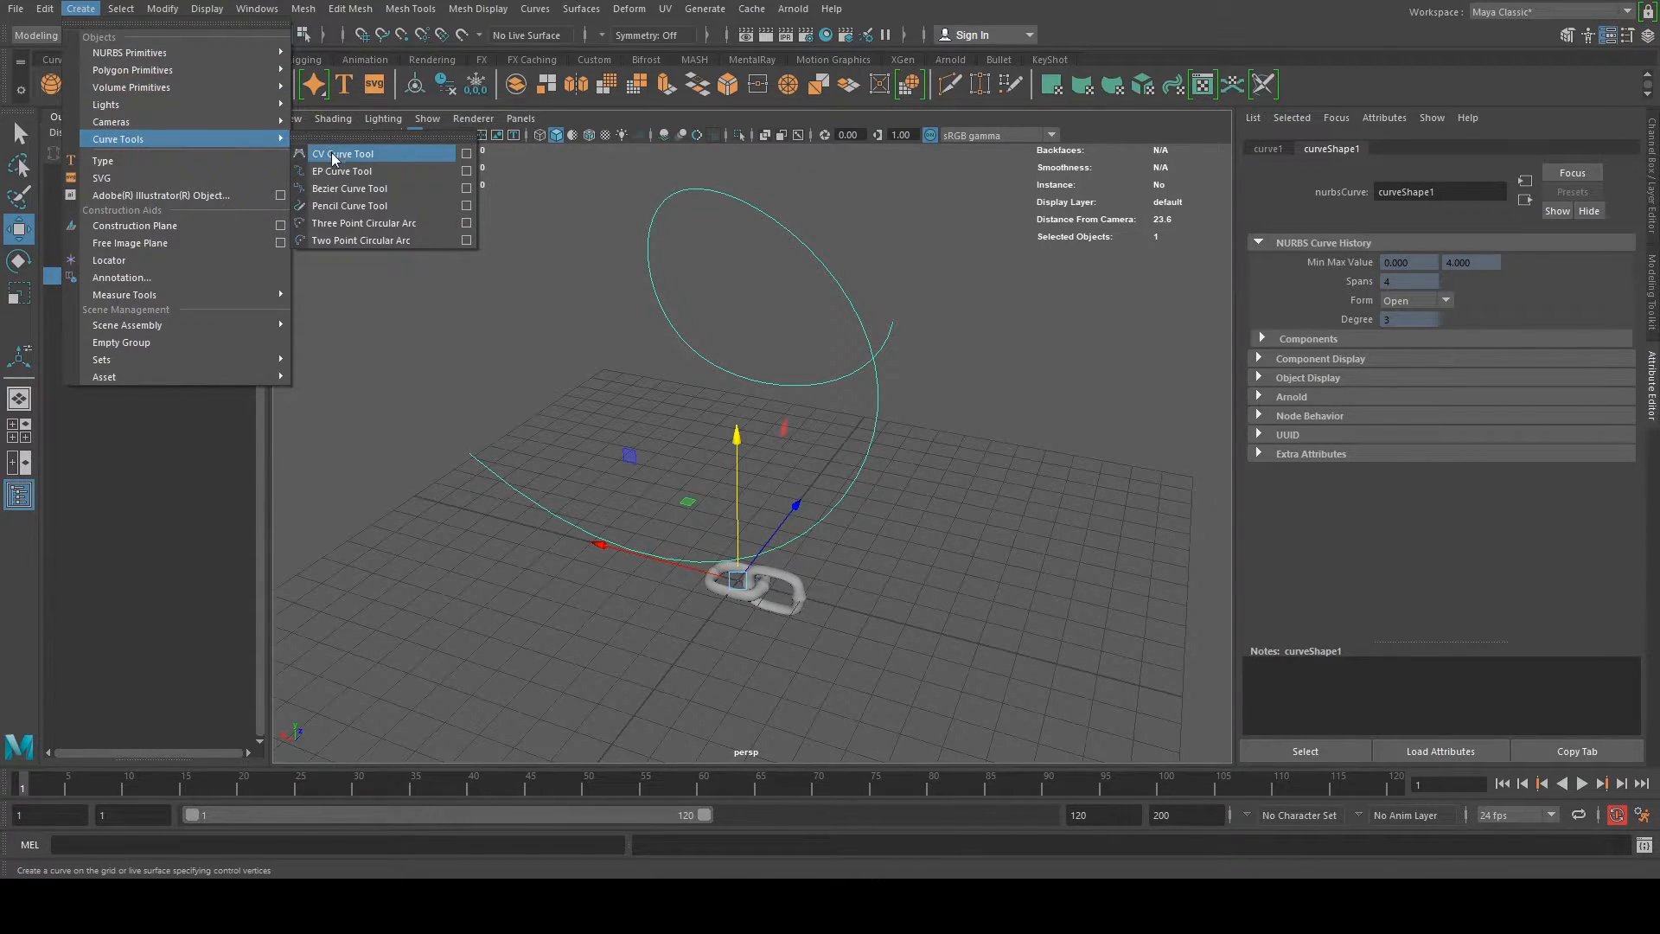
left_click(343, 171)
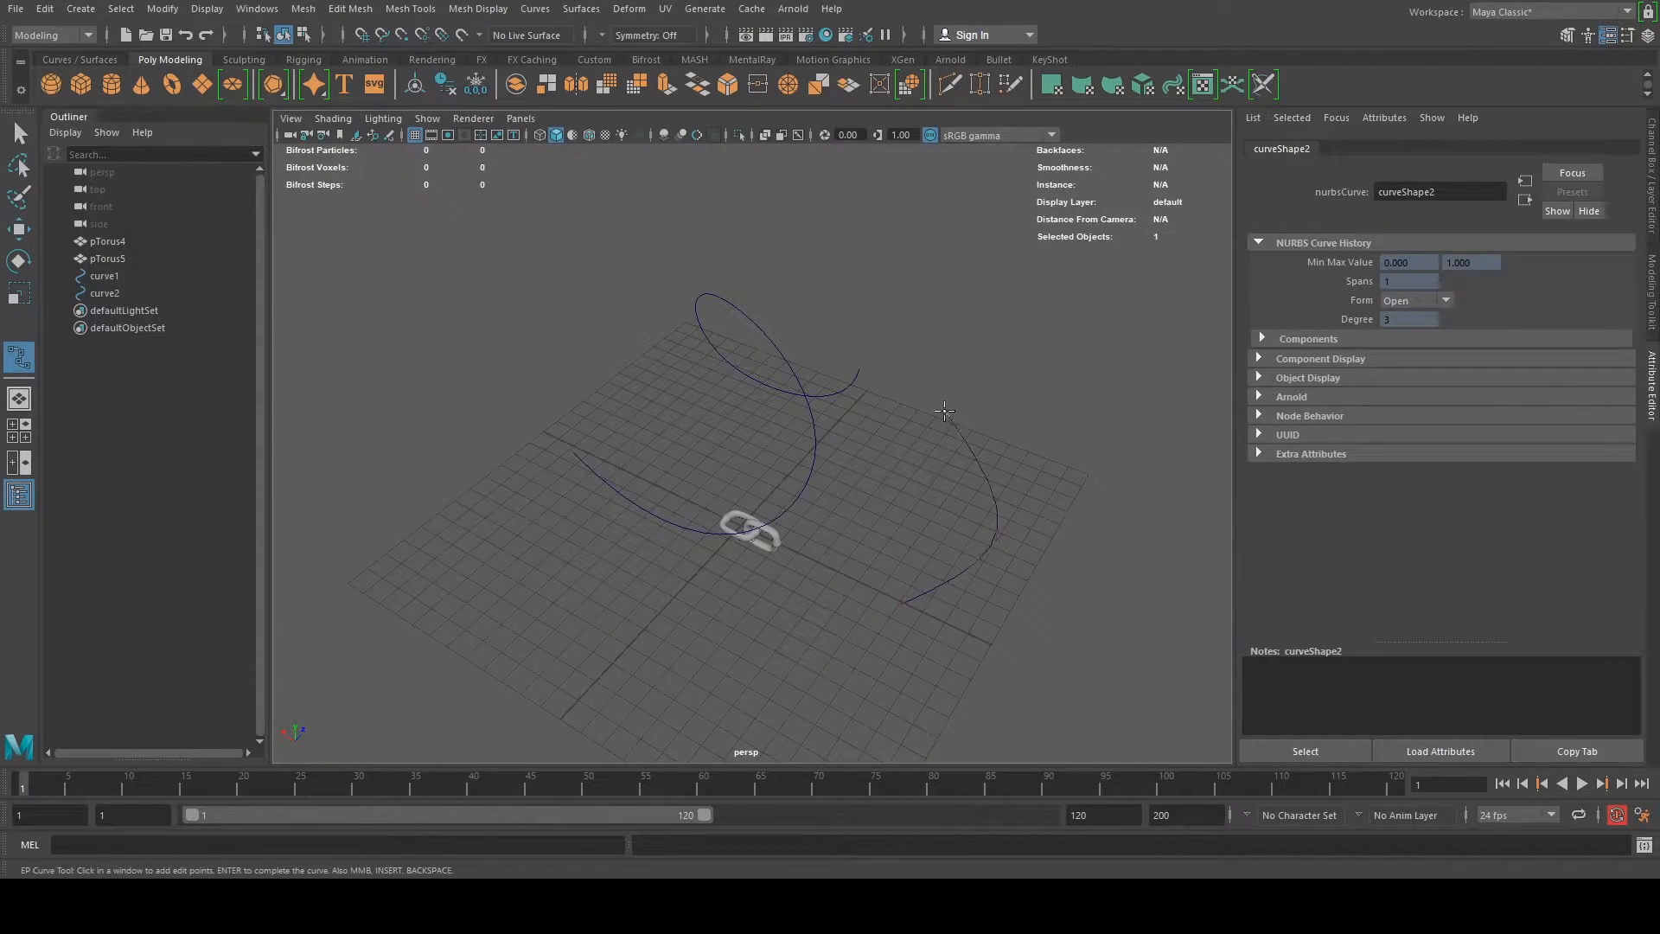
left_click(966, 372)
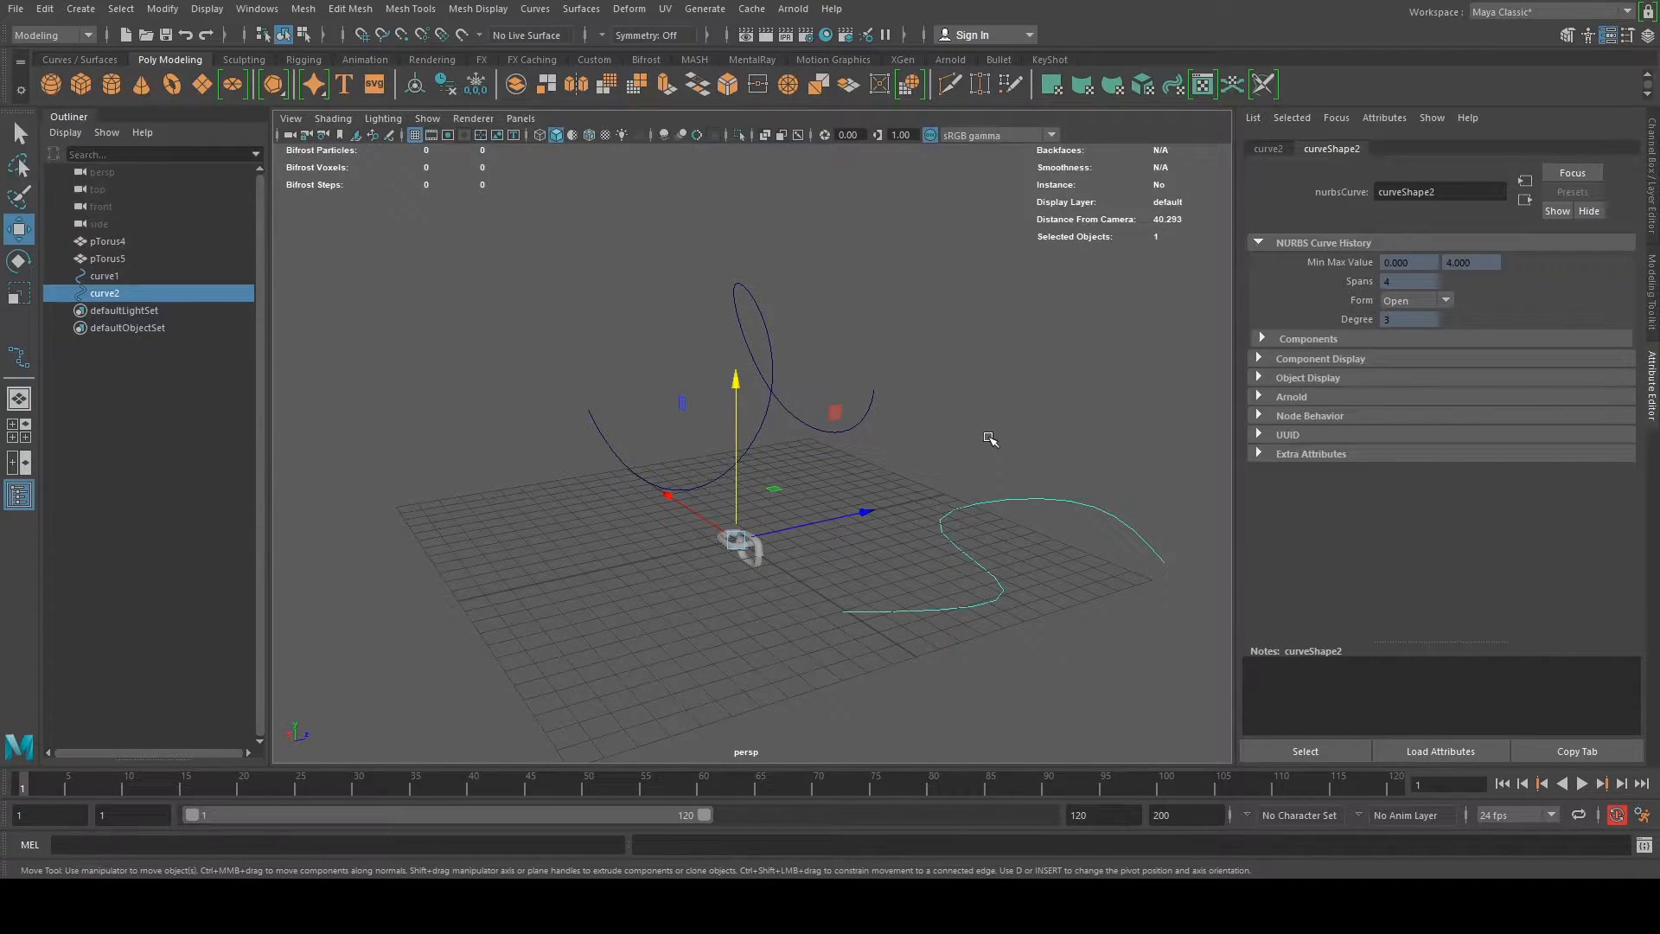
key("ctrl+z")
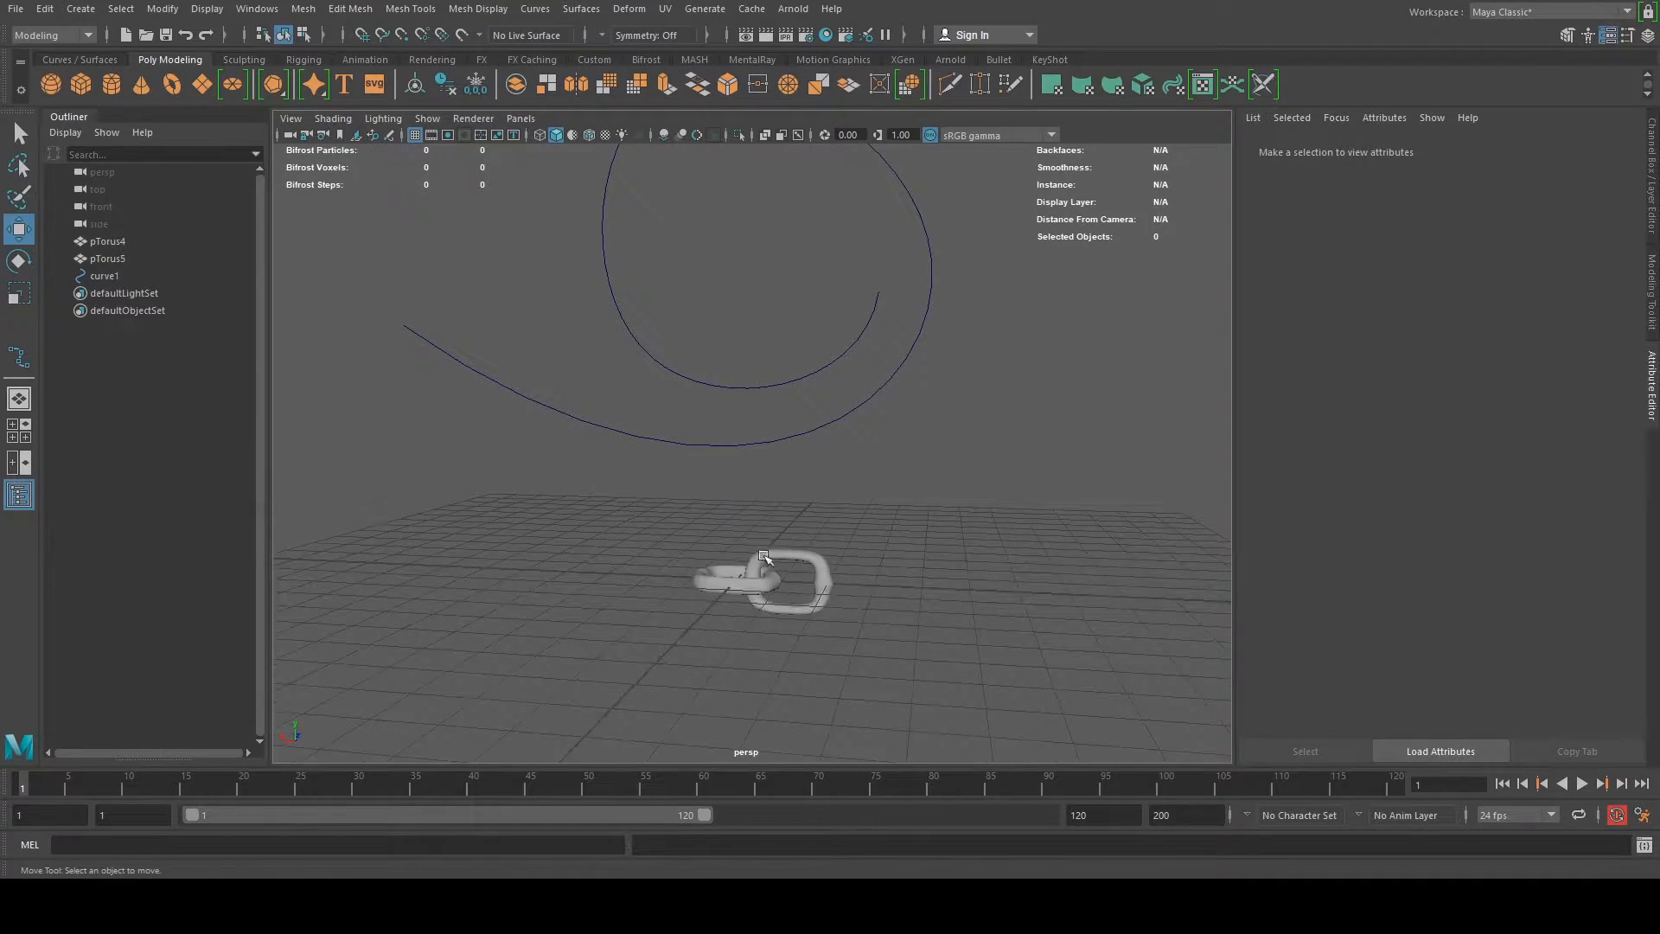
Combine pTorus4 and pTorus5 into a single mesh pTorus6 via Mesh > Combine
left_click(742, 578)
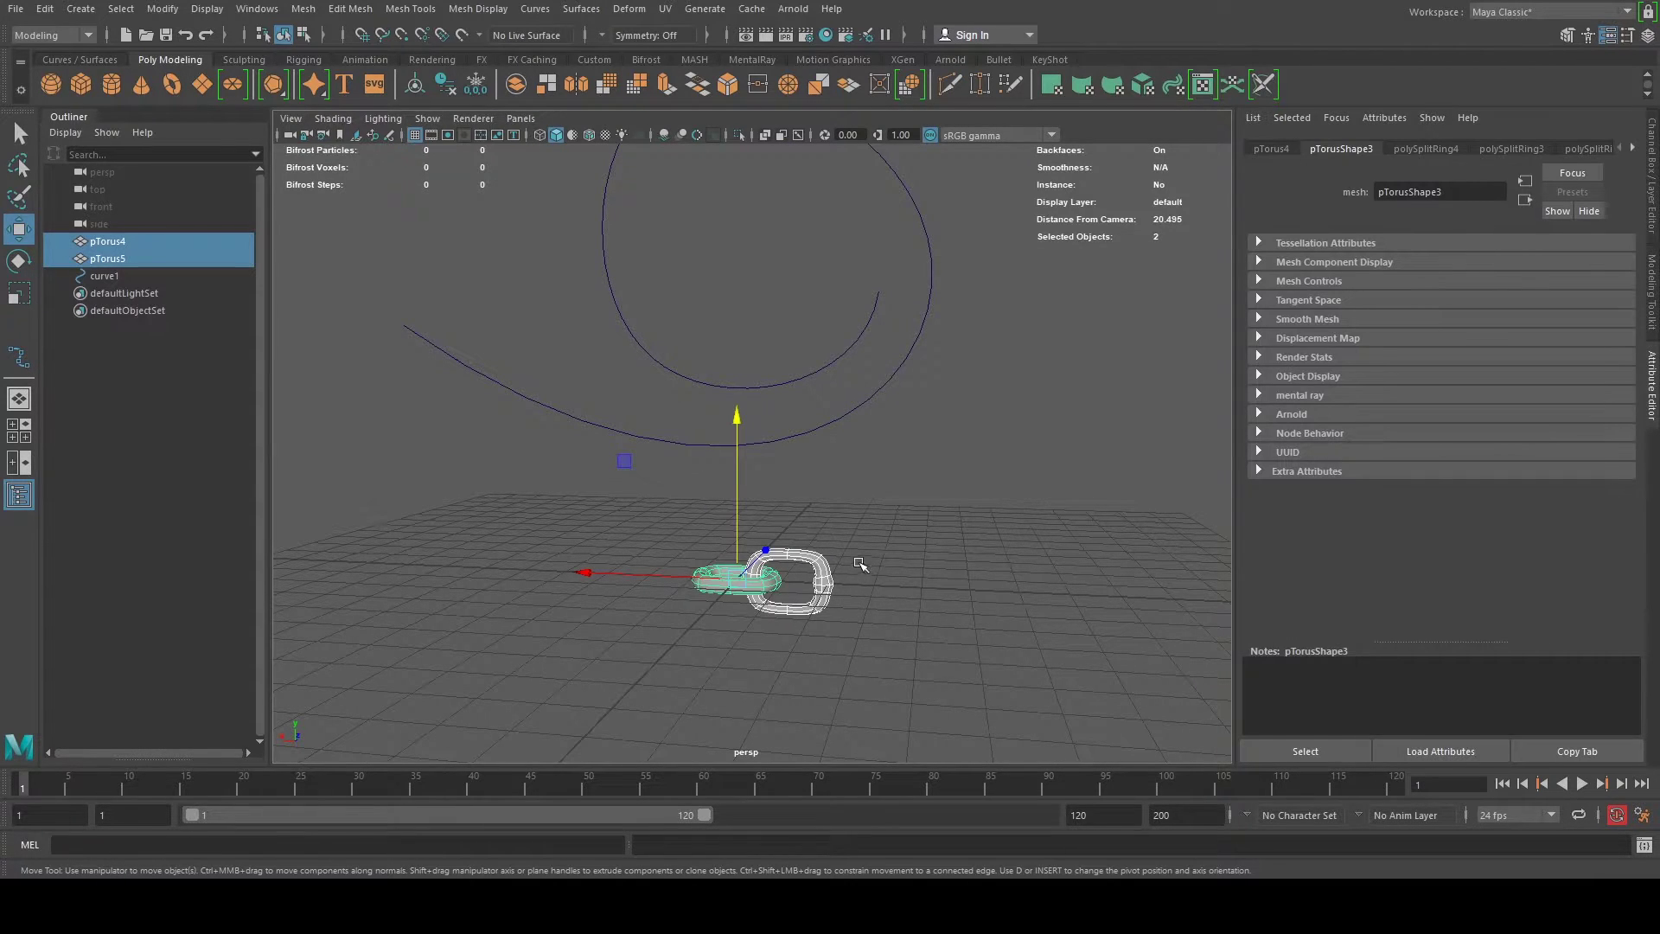
mouse_move(389, 379)
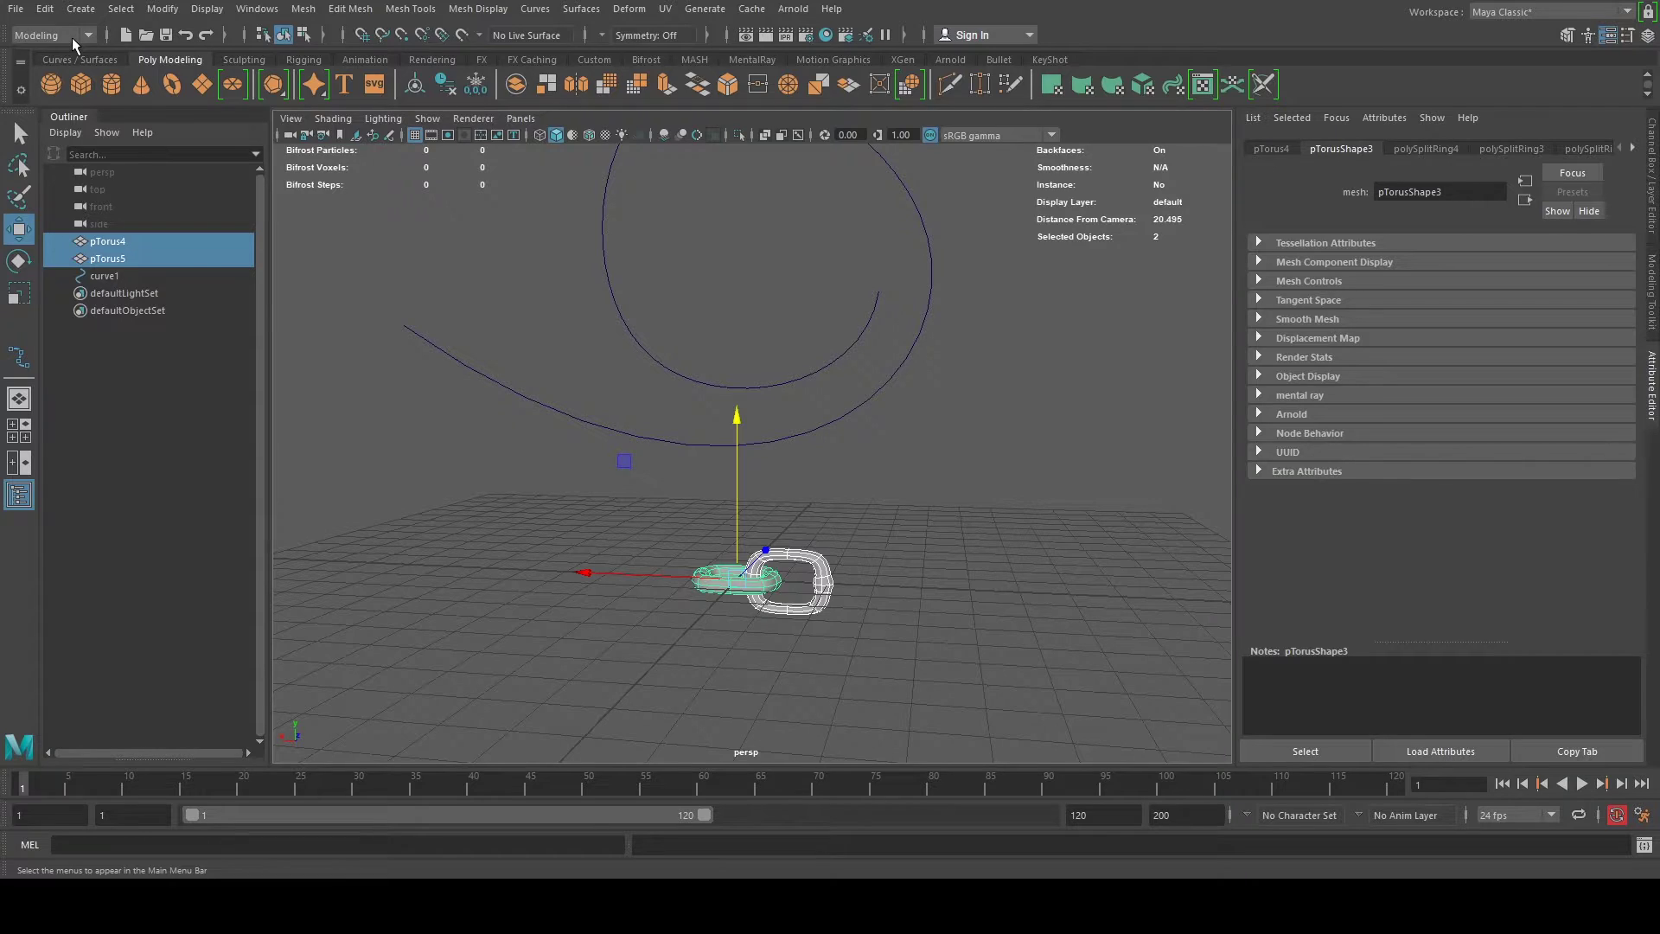
left_click(303, 8)
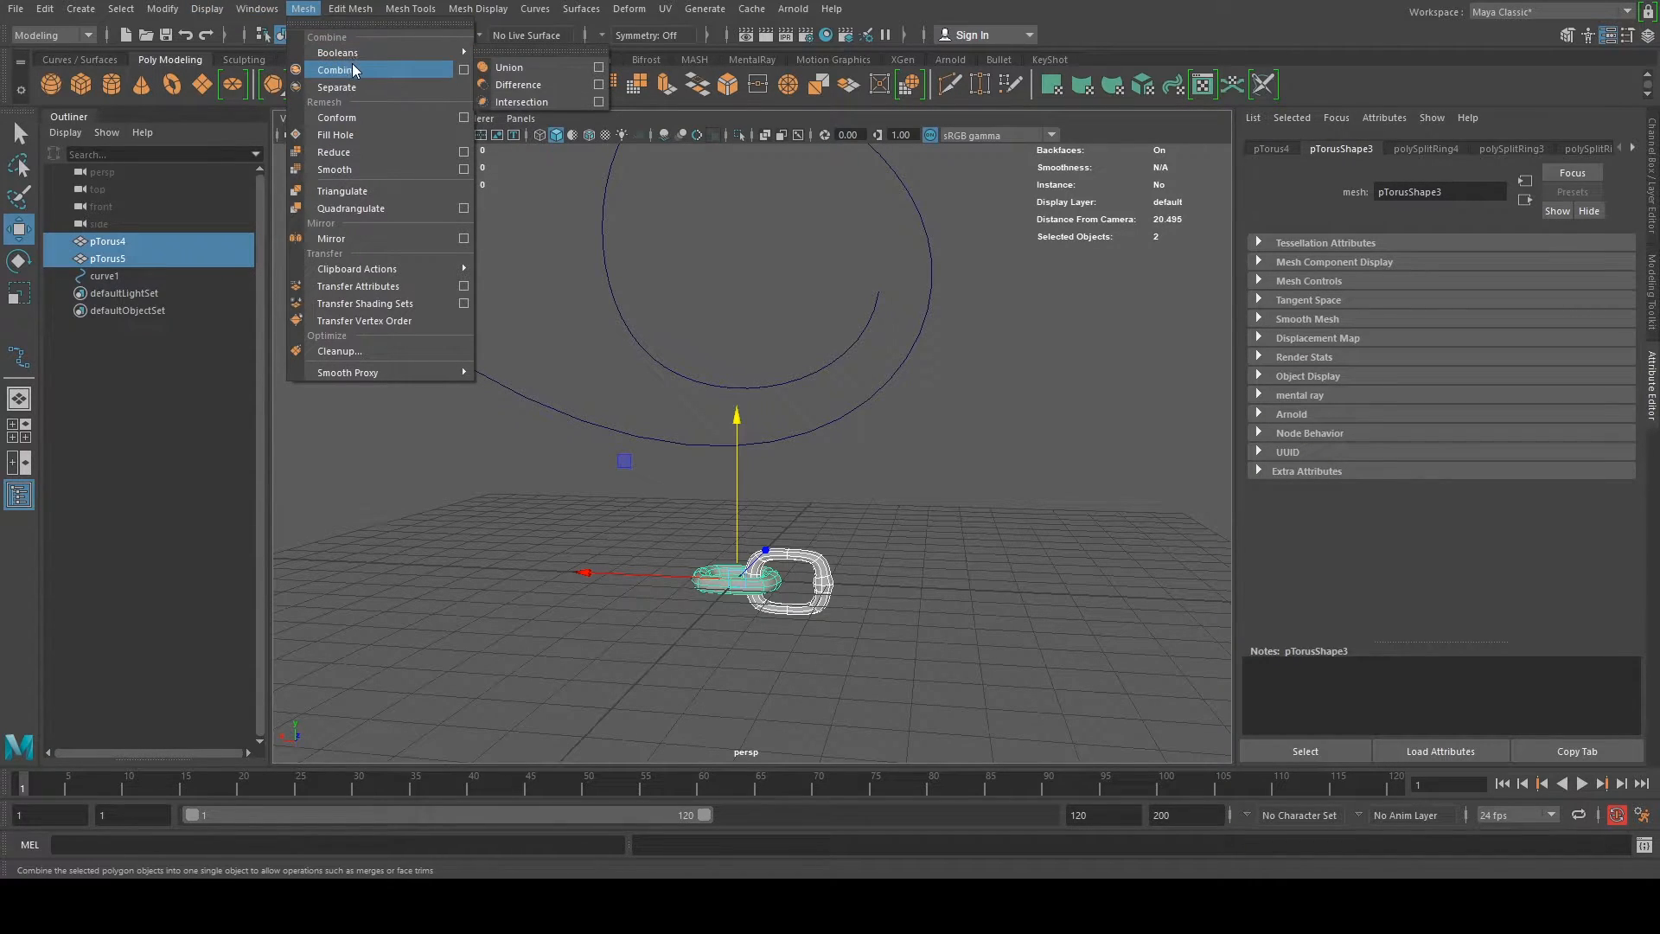
left_click(330, 69)
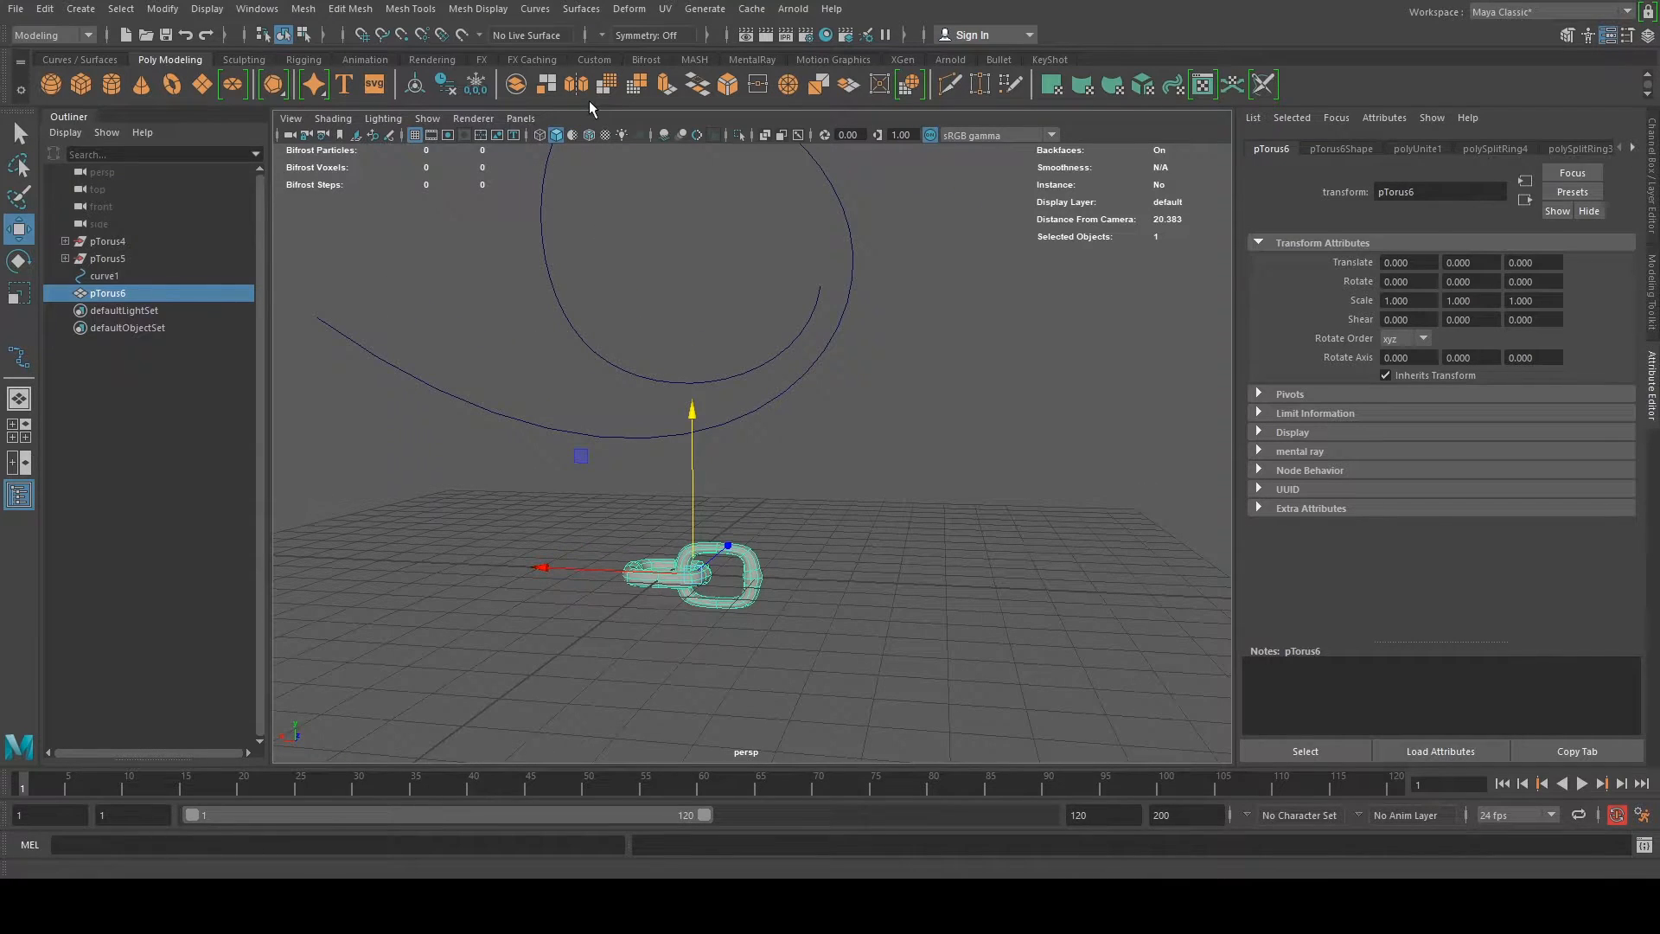
Create a MASH network from the combined link, replicating it into a straight chain
left_click(50, 35)
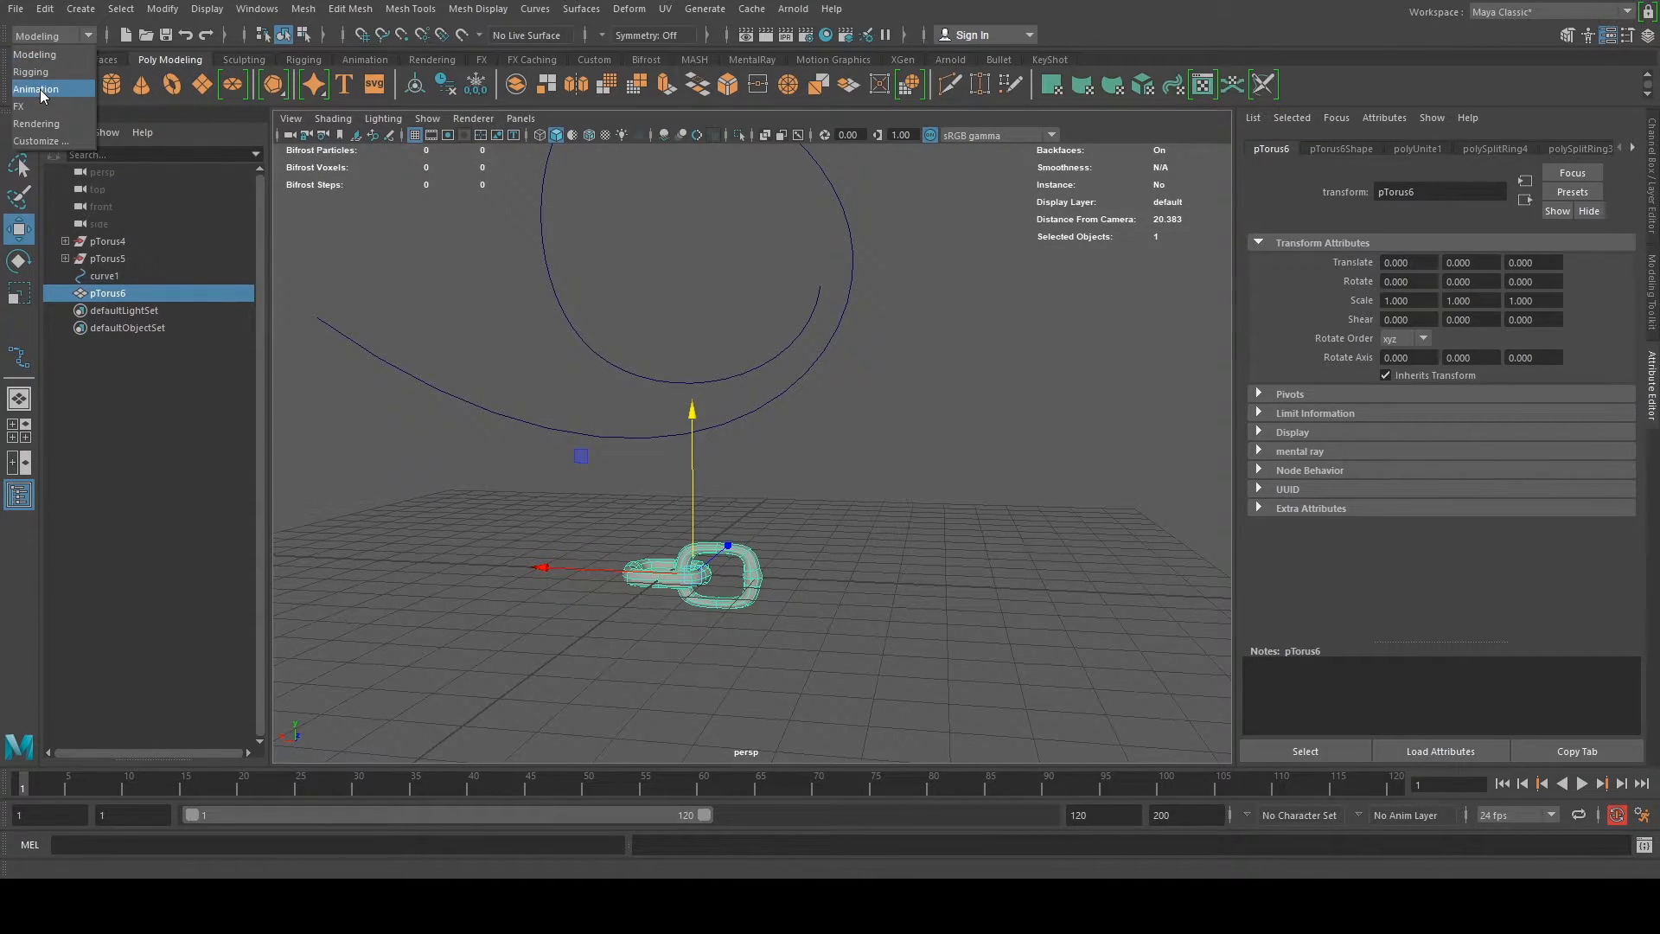
left_click(36, 89)
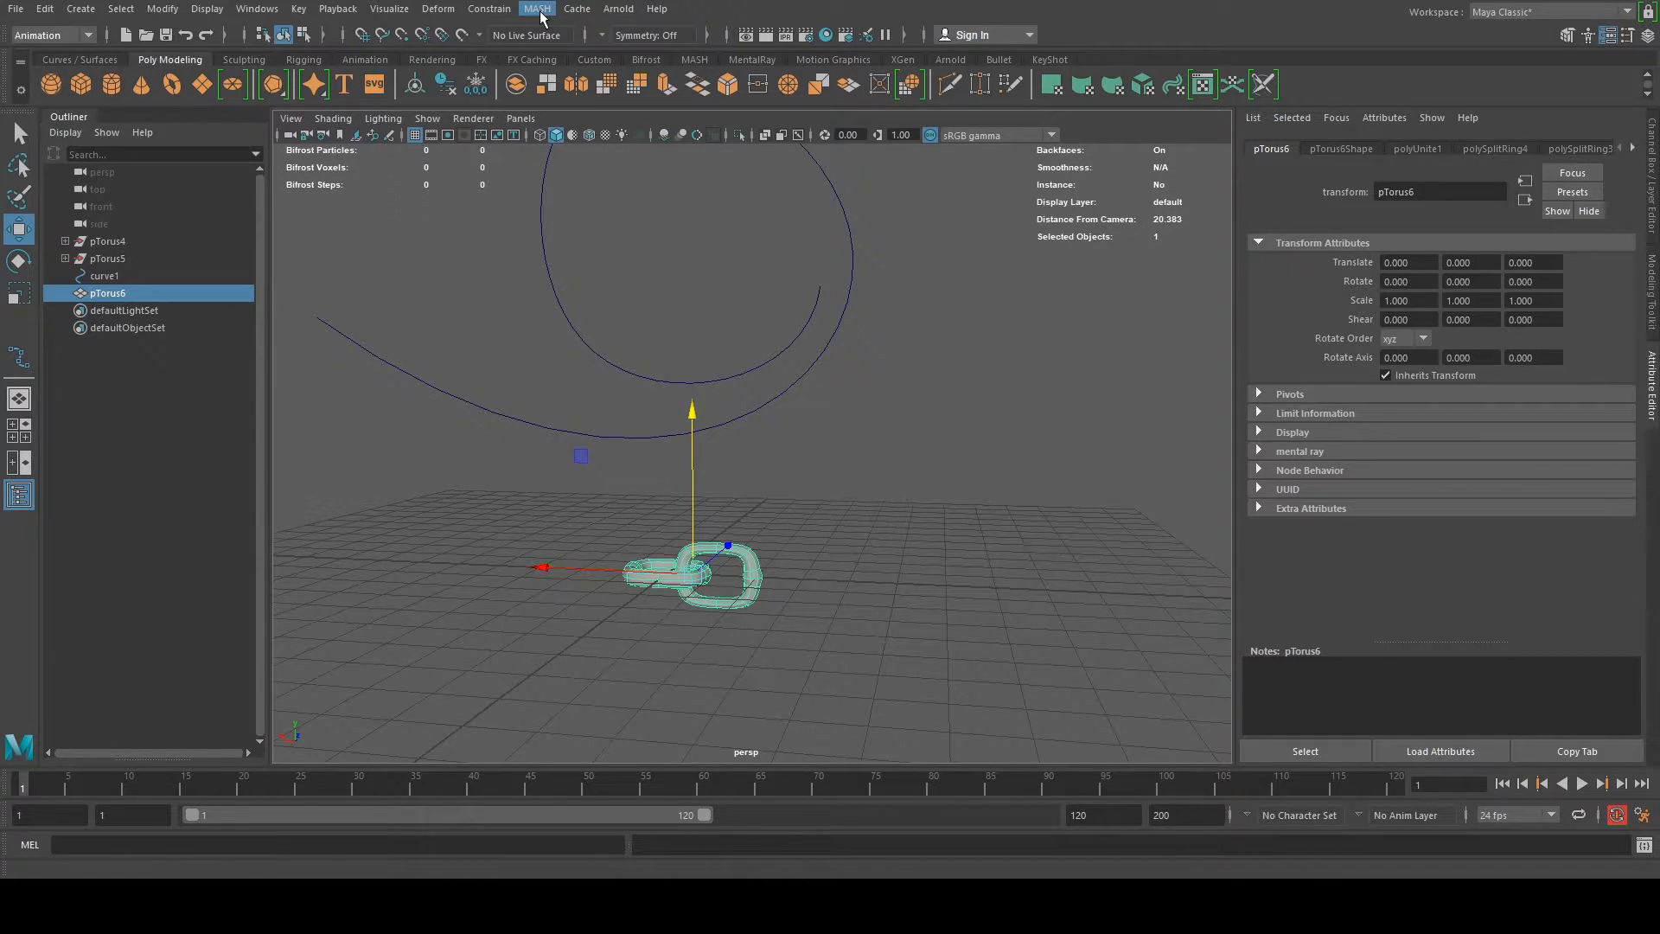
left_click(536, 8)
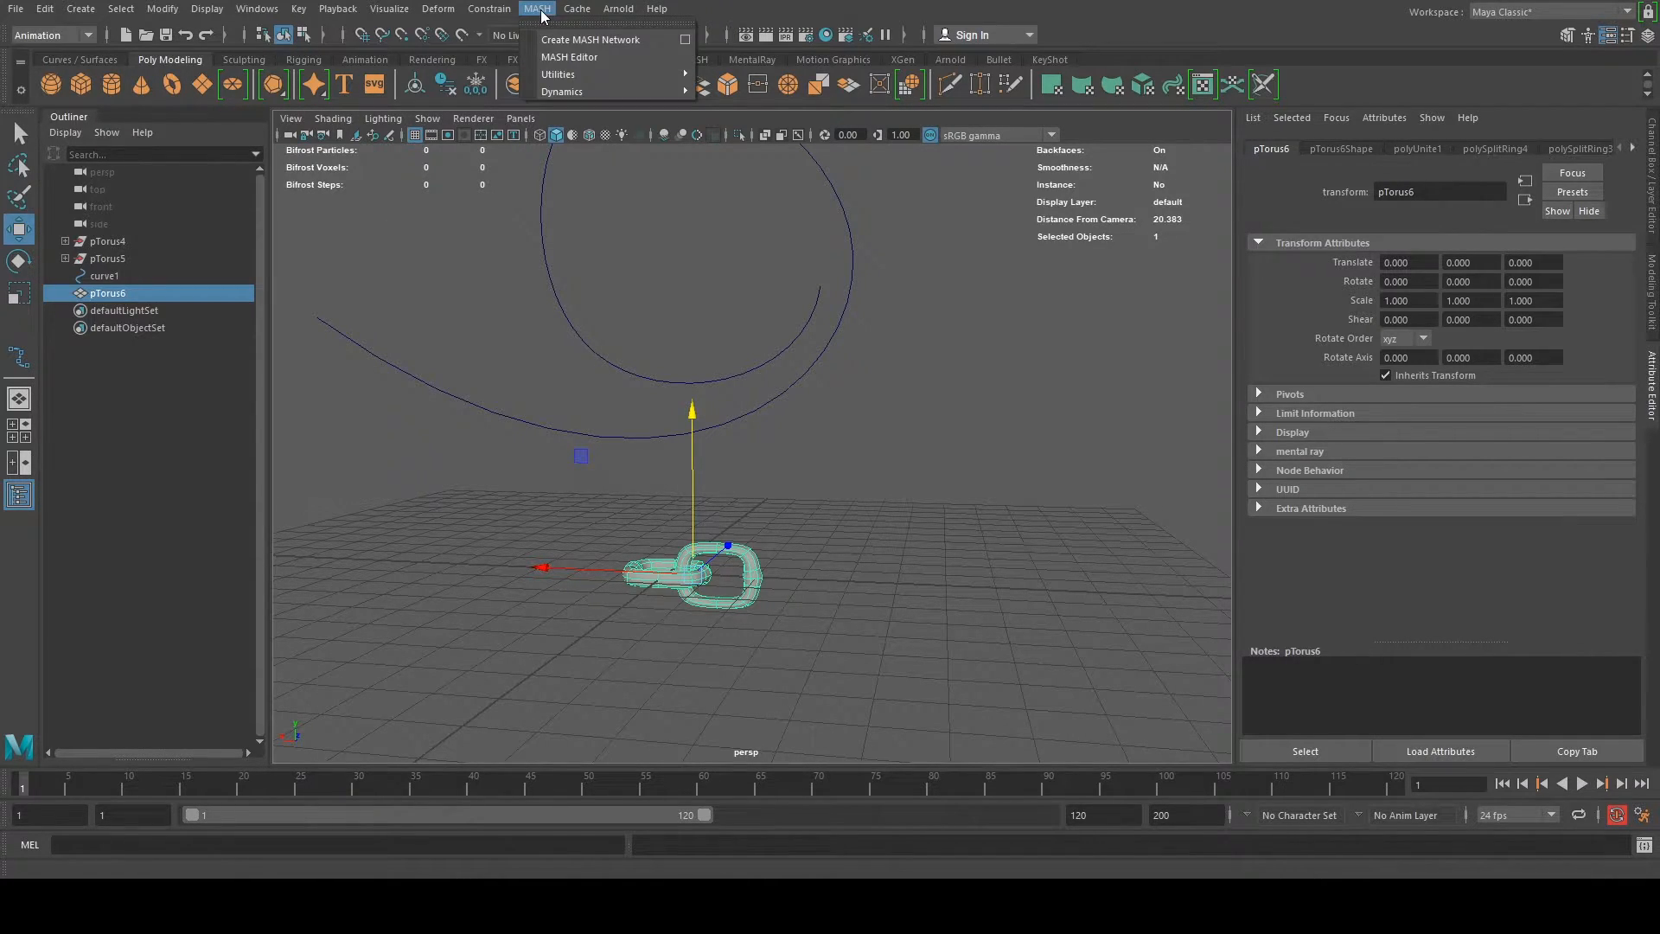
mouse_move(591, 40)
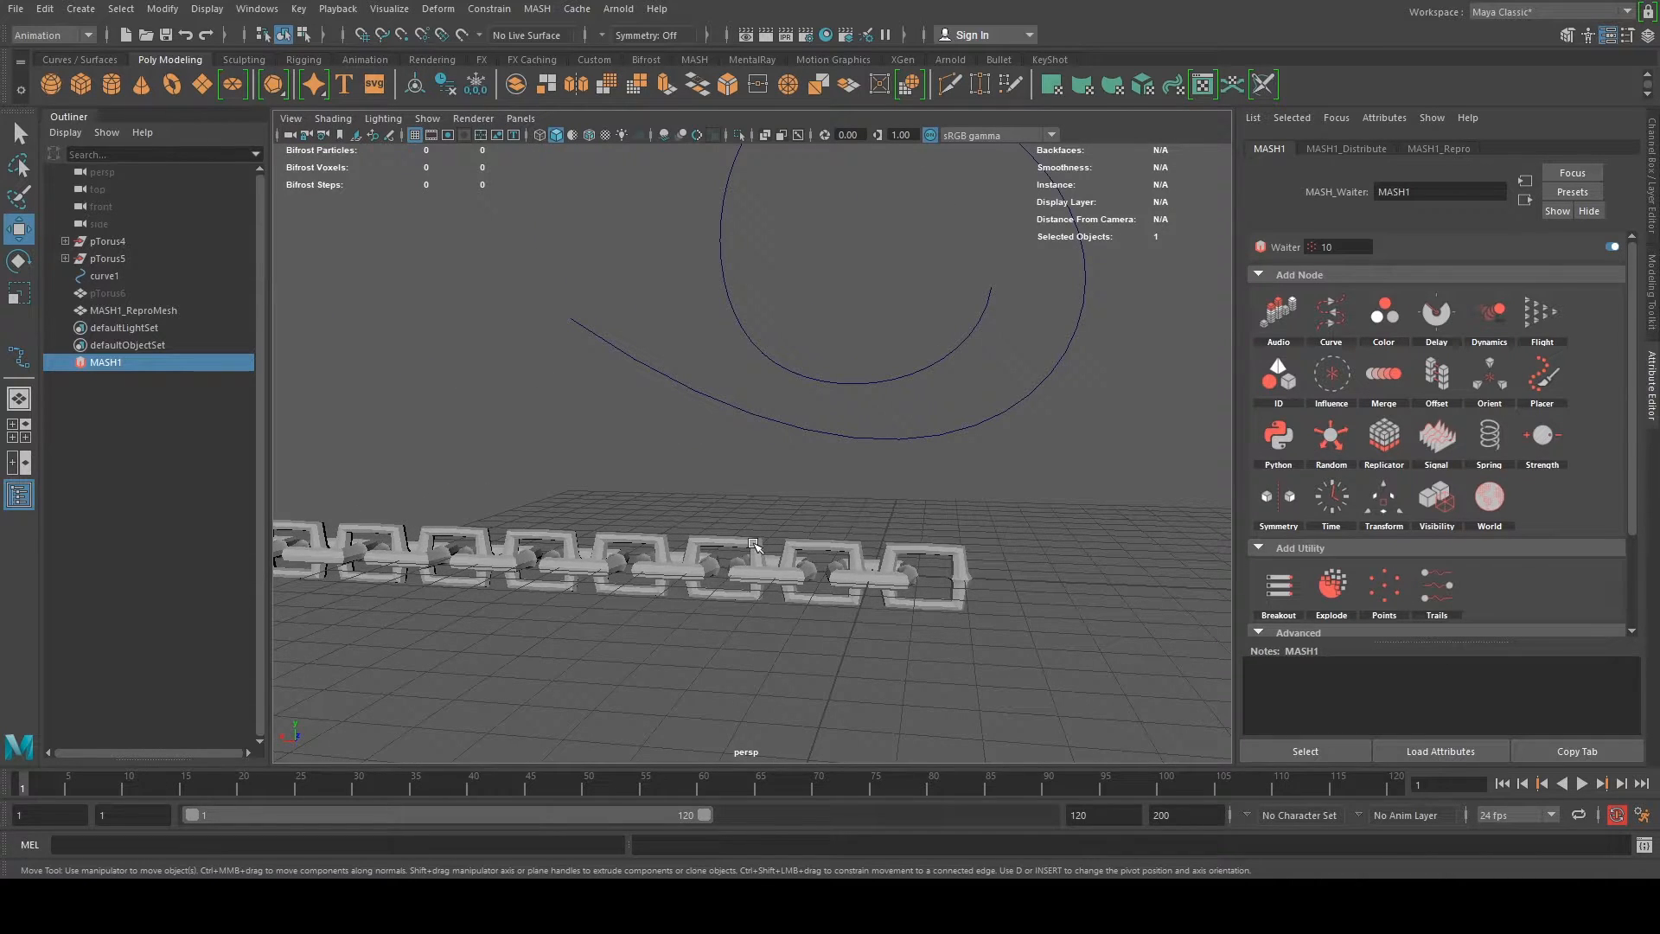
left_click(133, 309)
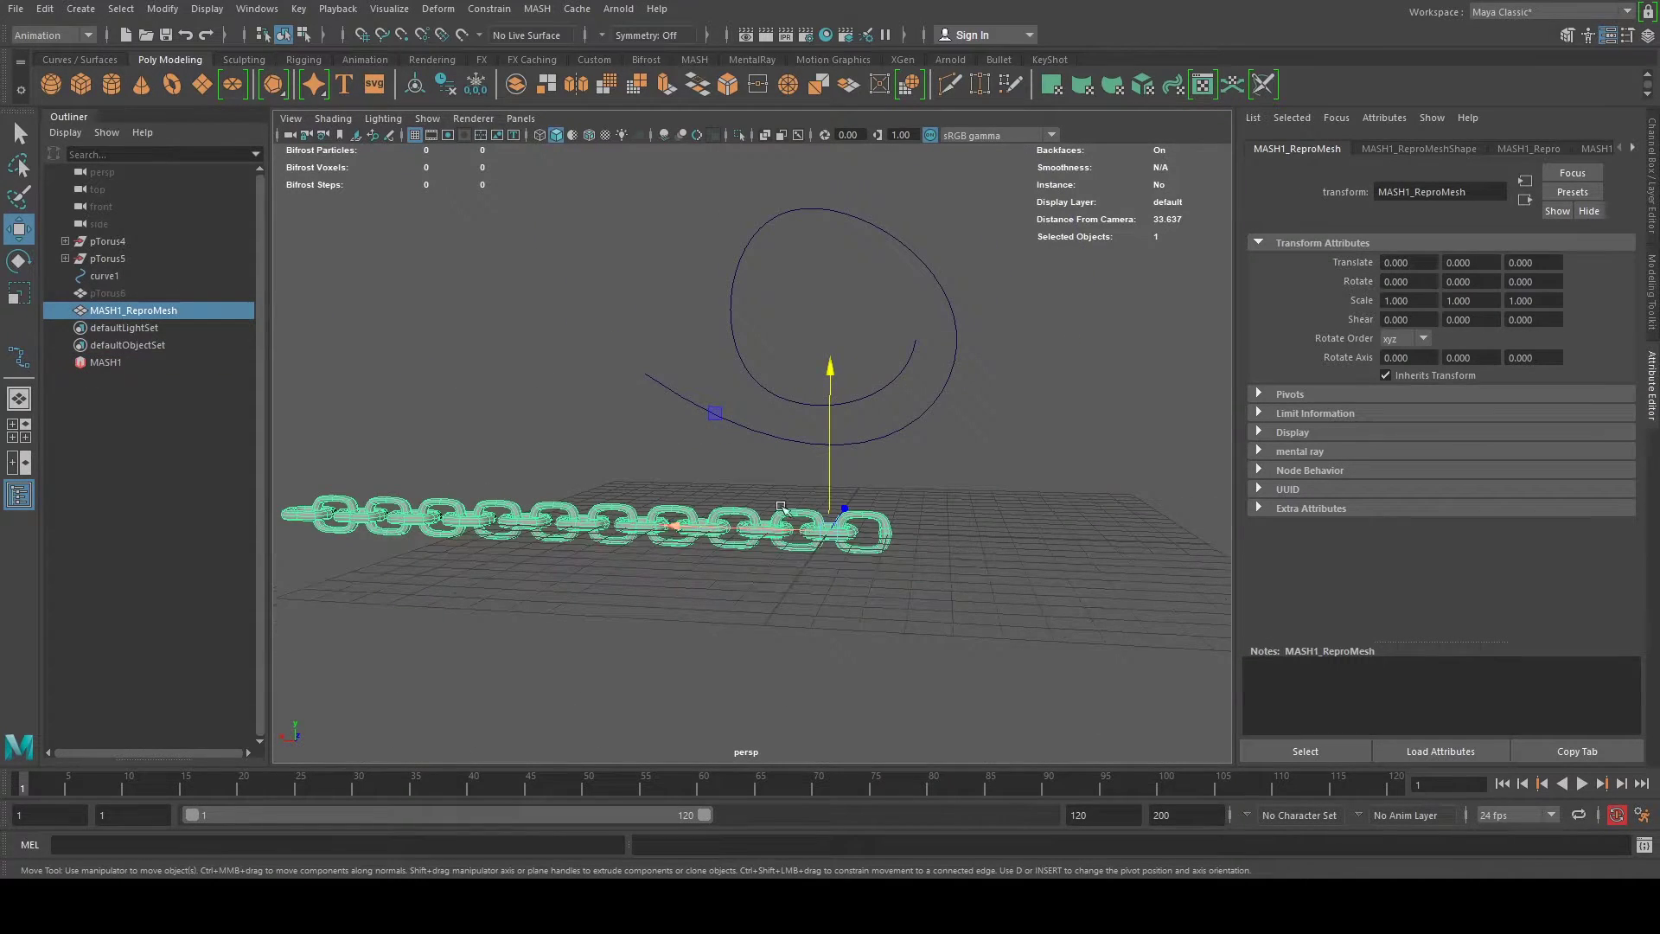
left_click(1527, 149)
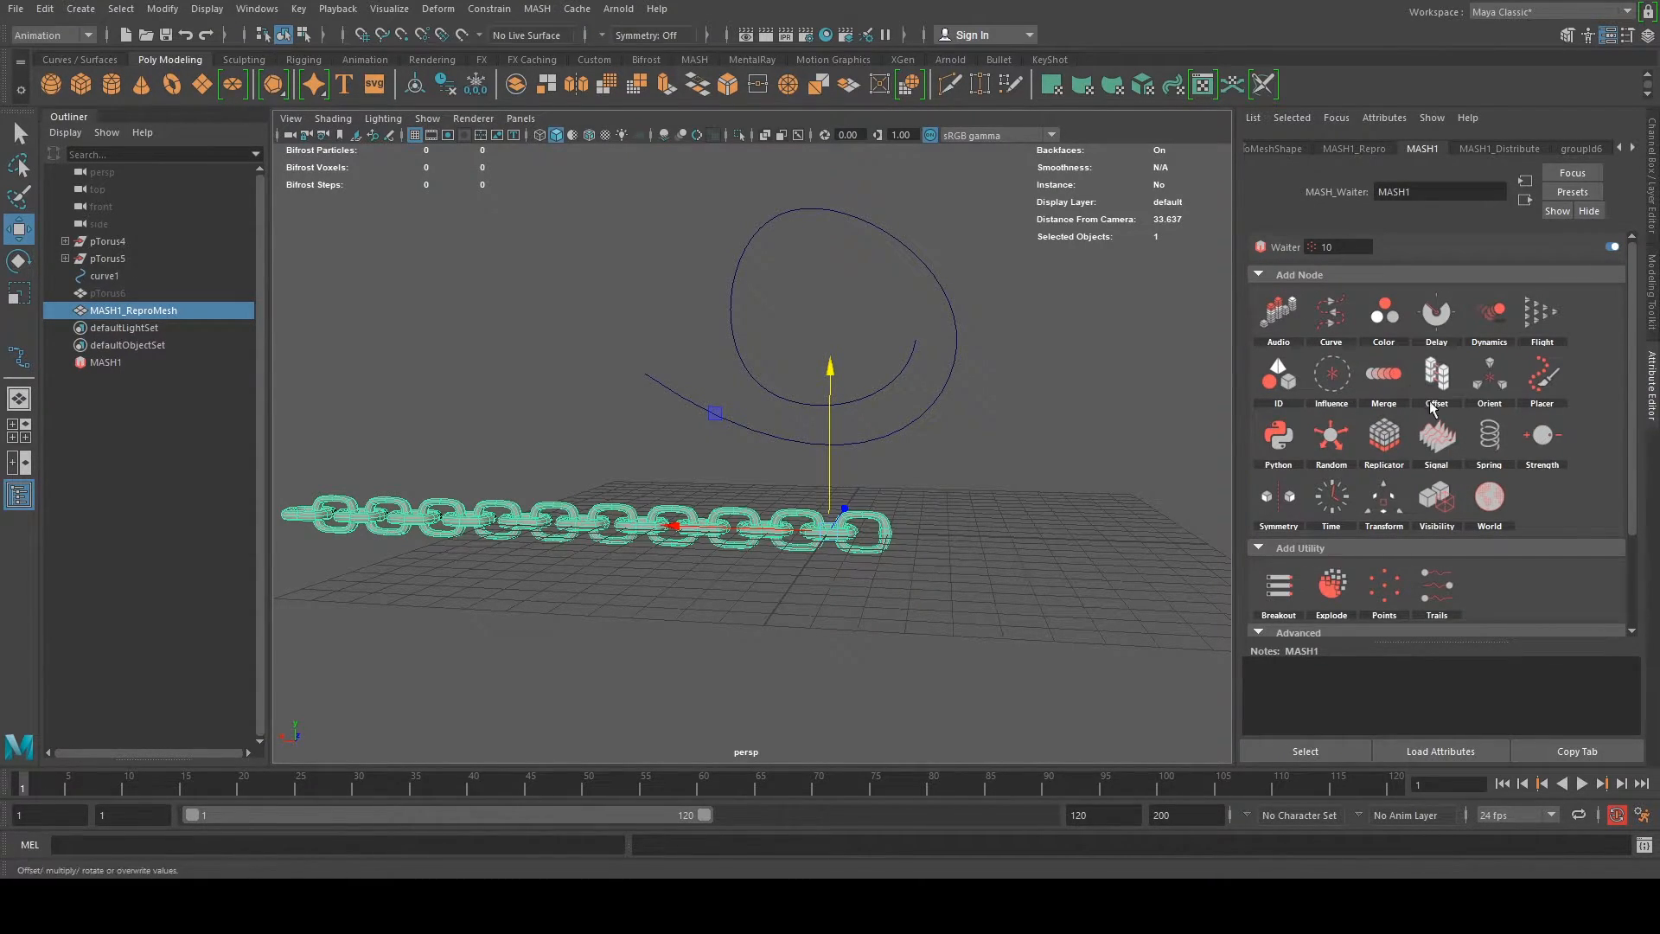
mouse_move(1384, 436)
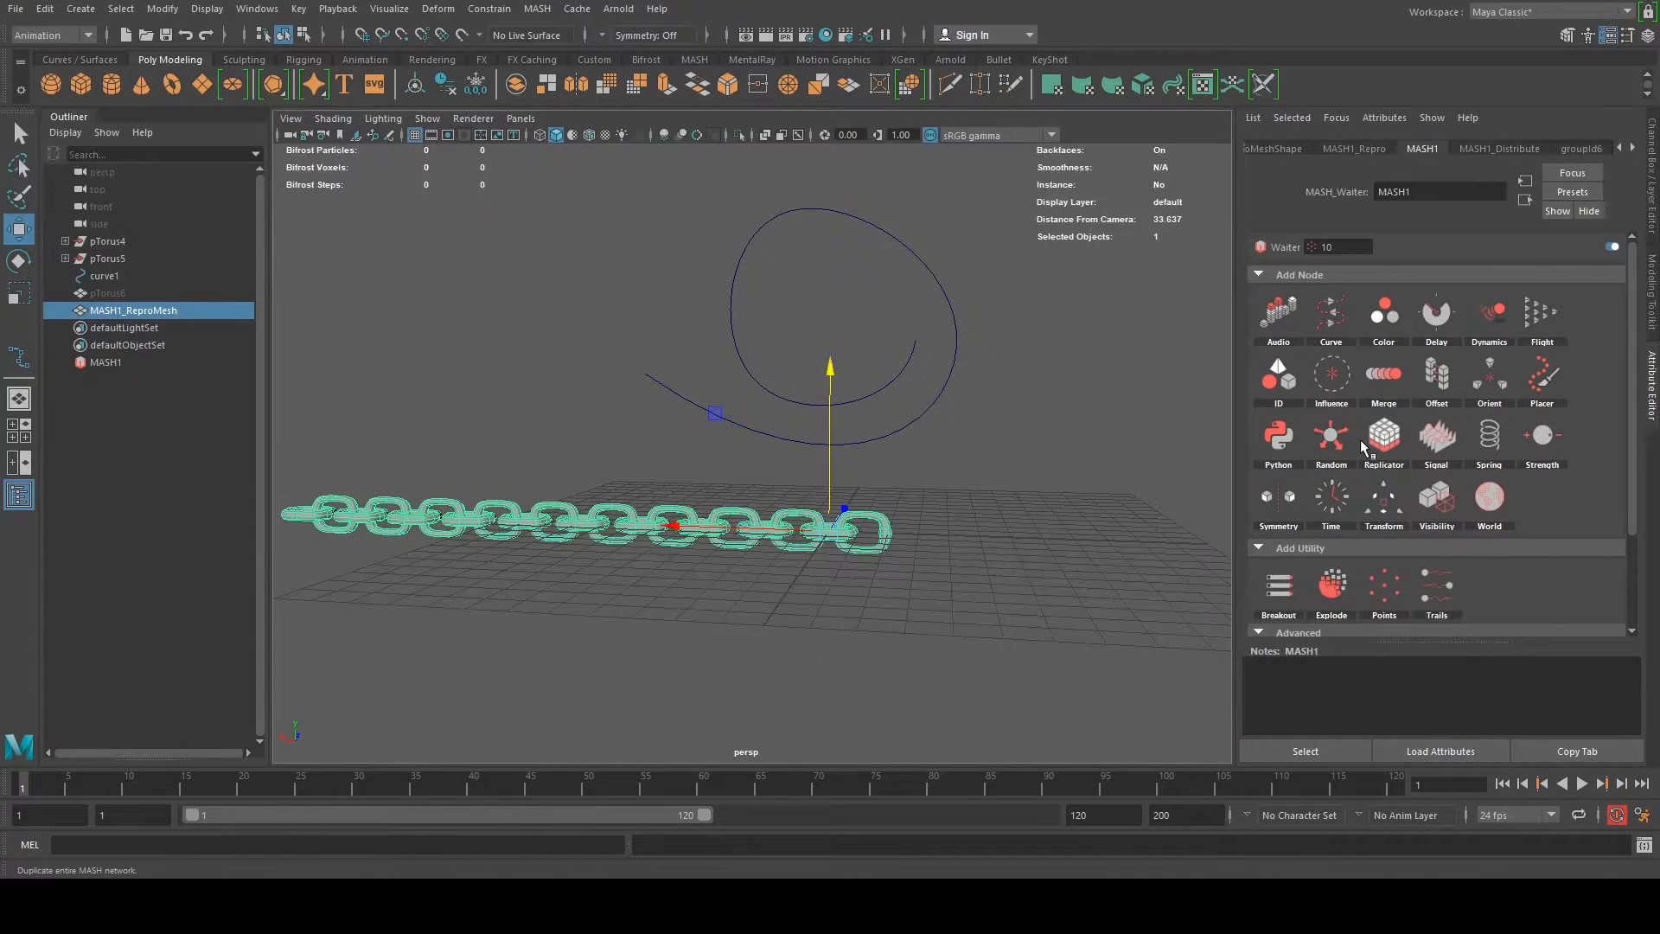
mouse_move(1413, 465)
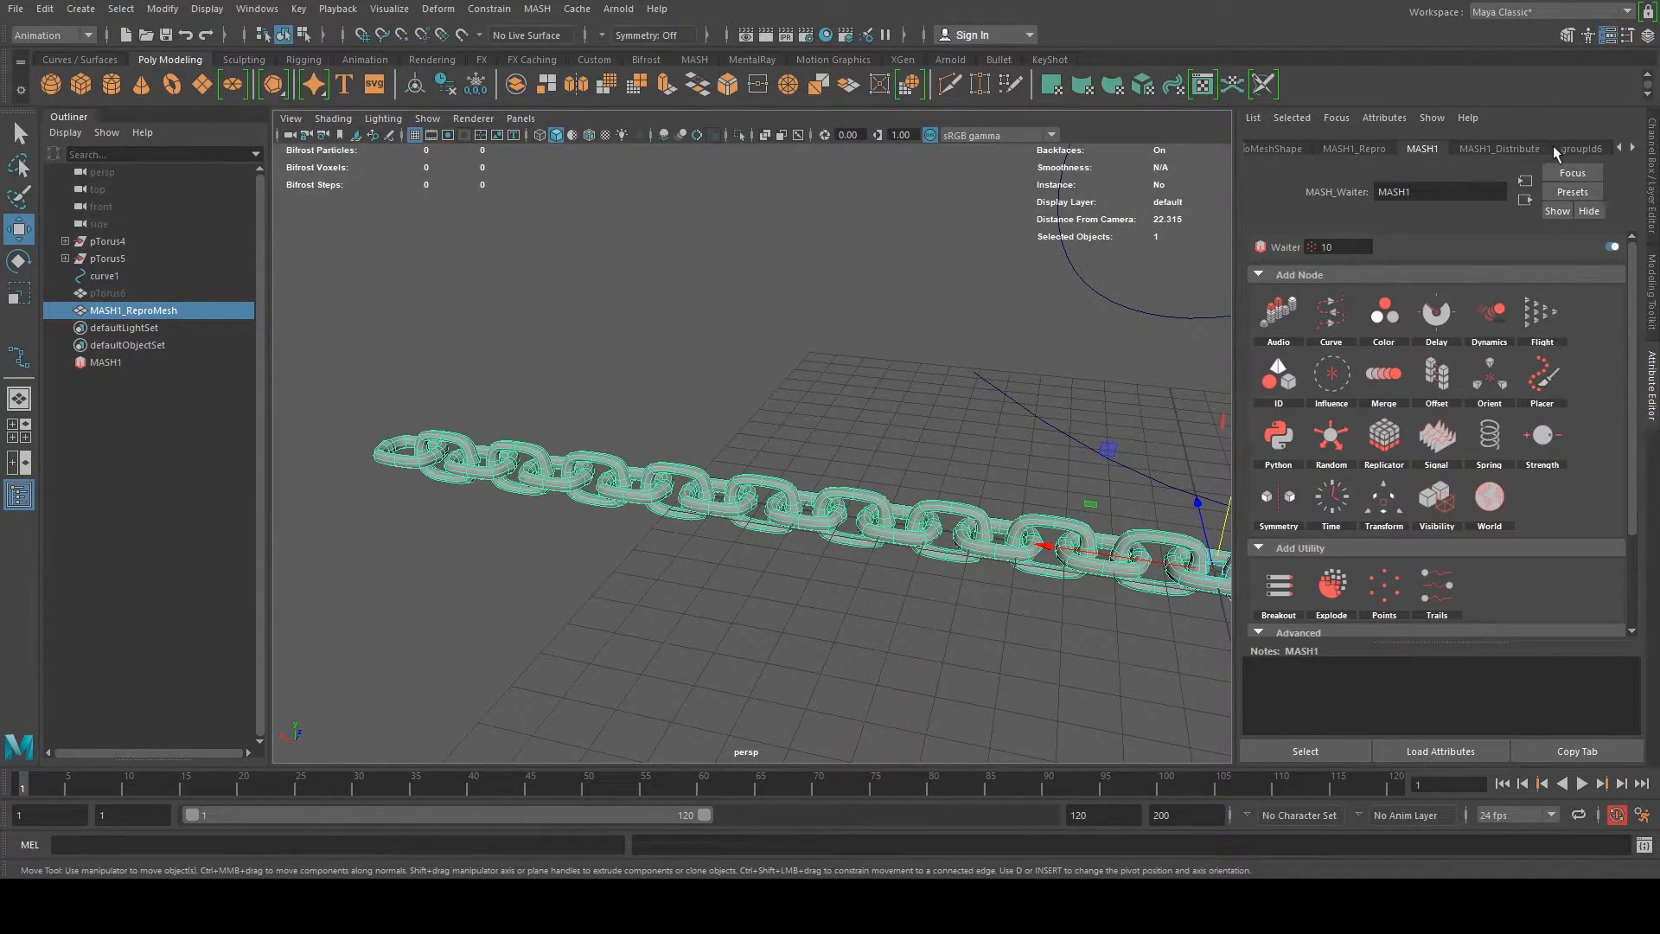
In MASH1_Distribute try 30 points and wider Distance X, then settle on 10 points at Distance X 20
left_click(1500, 149)
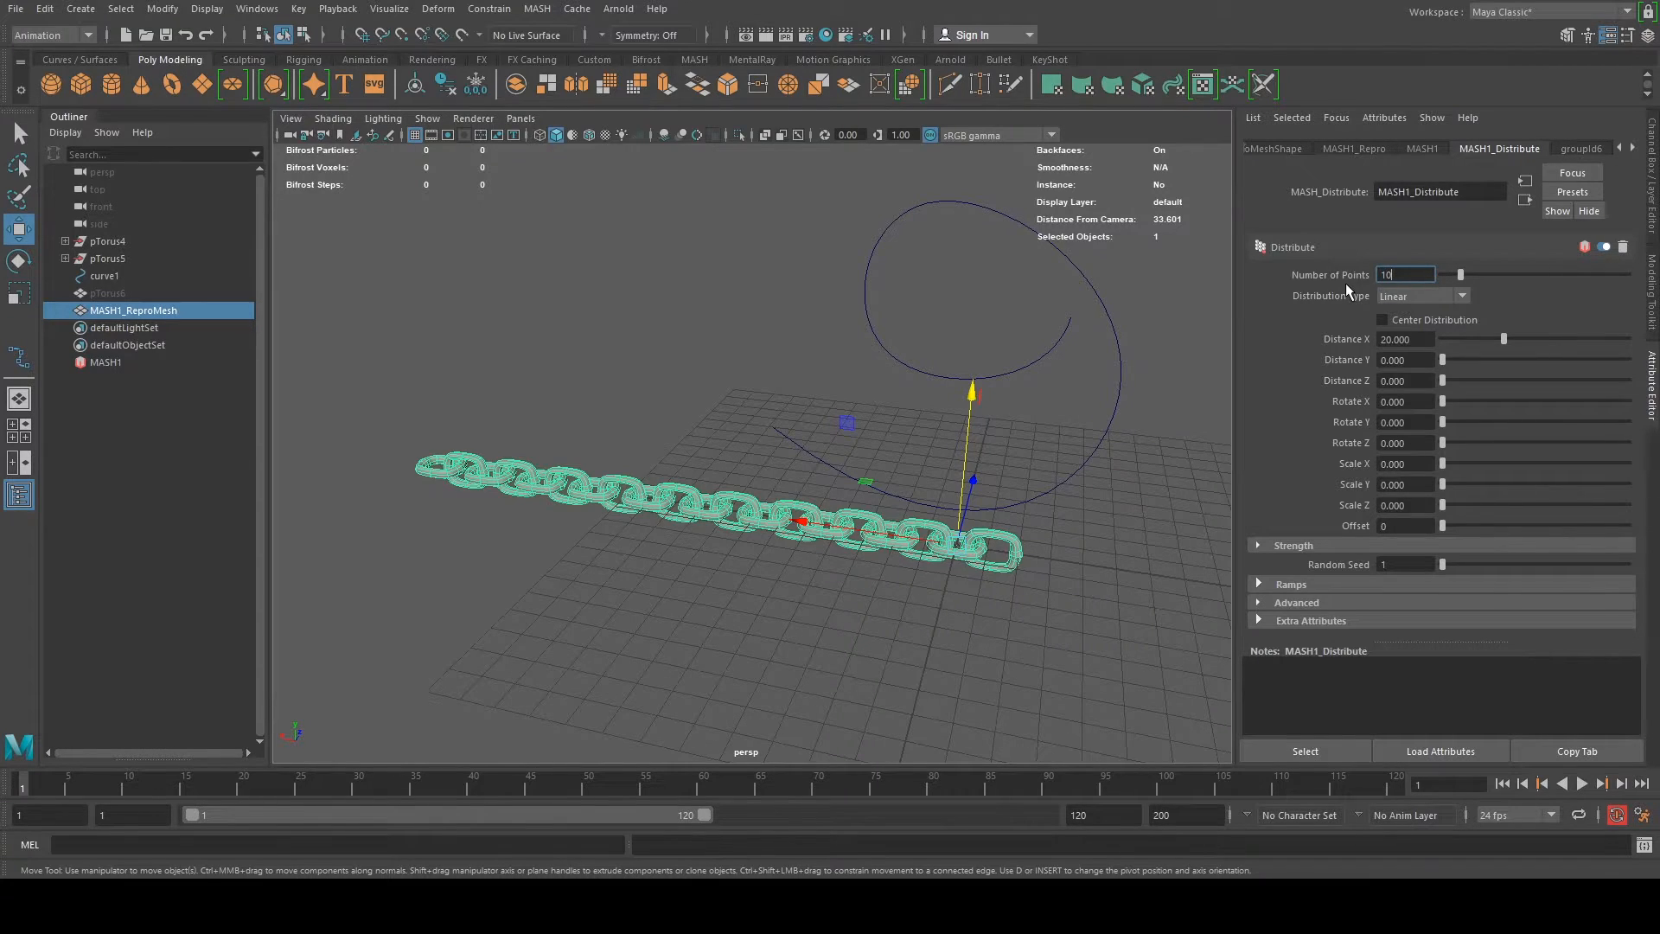
triple_click(1406, 275)
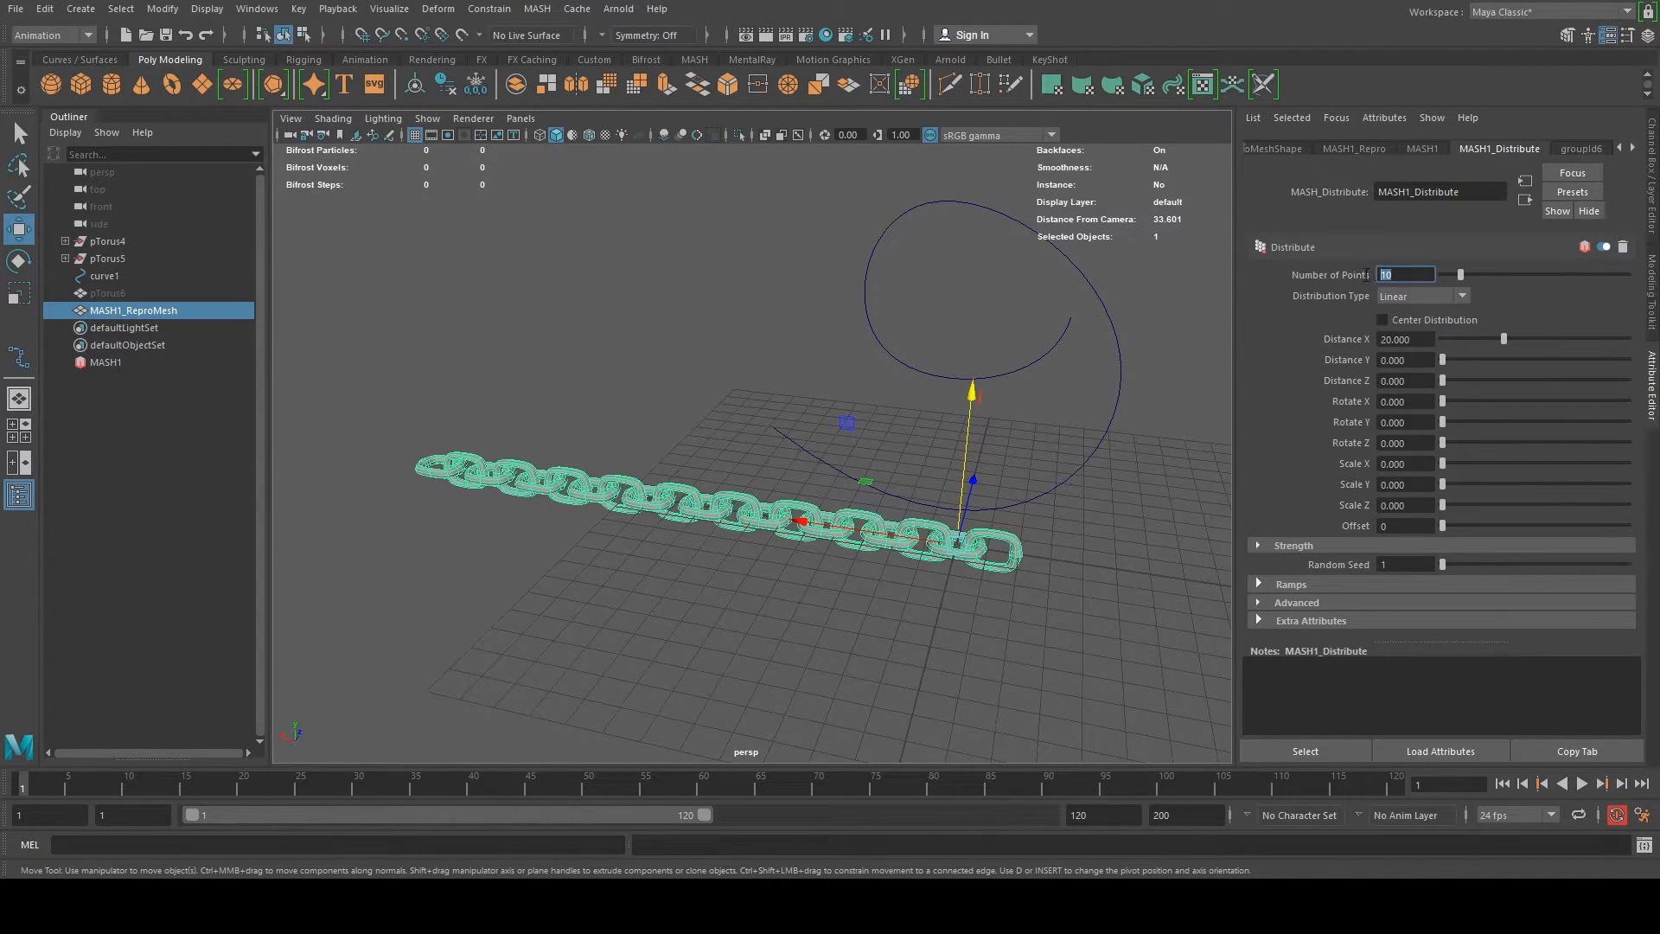
mouse_move(1361, 278)
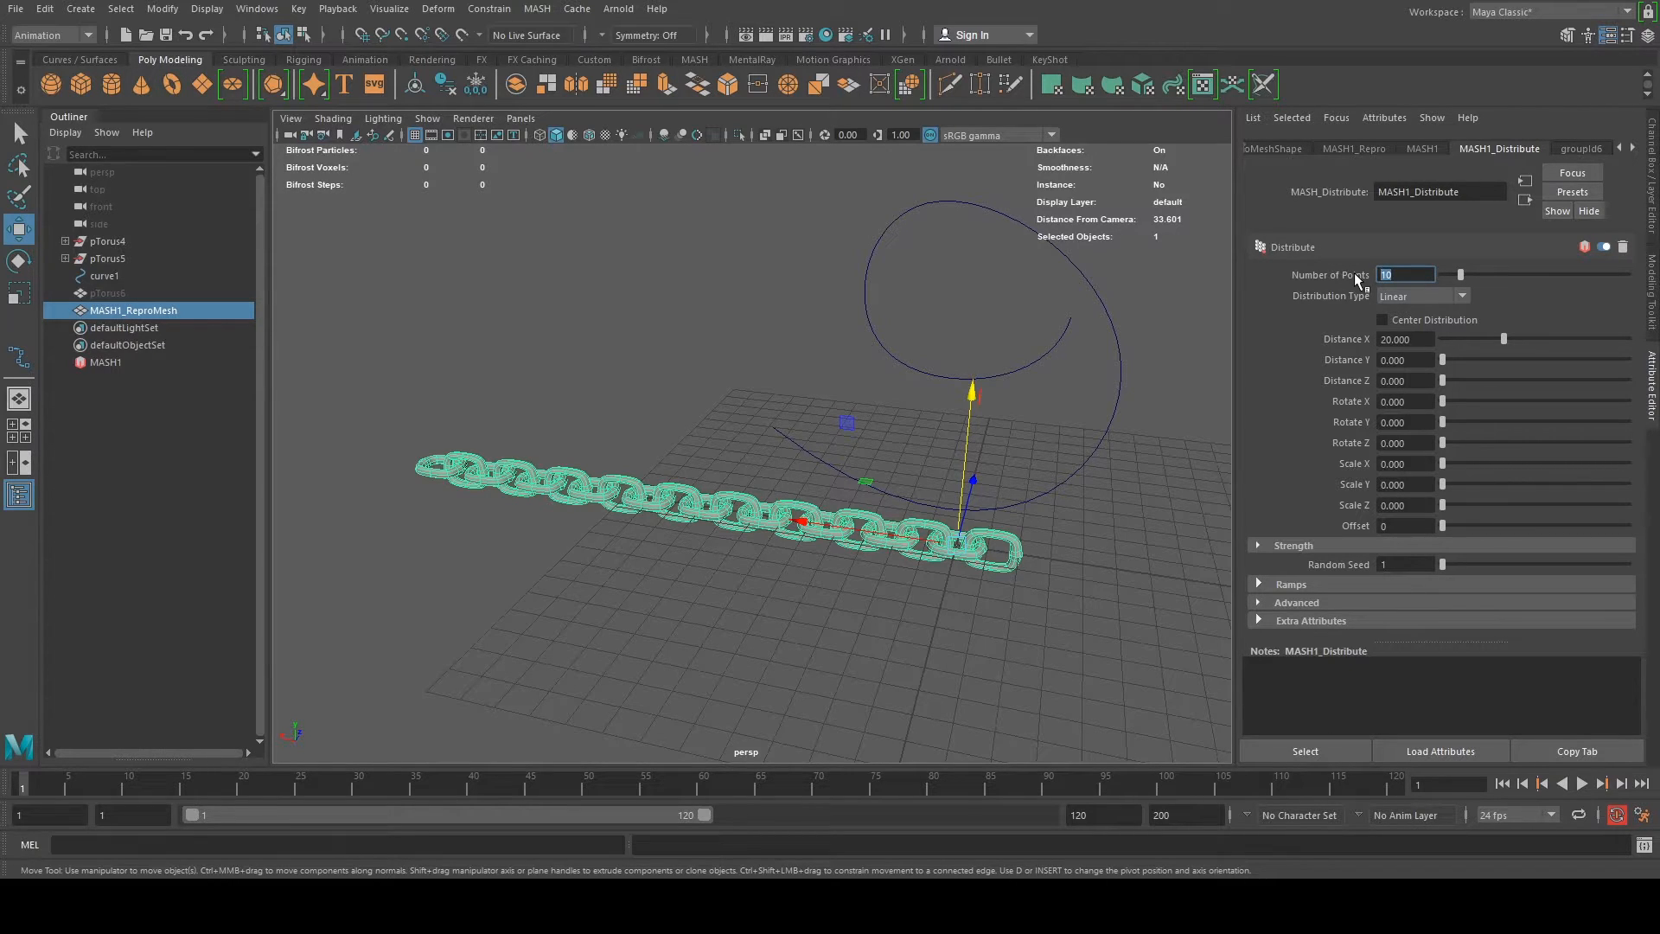
type("30")
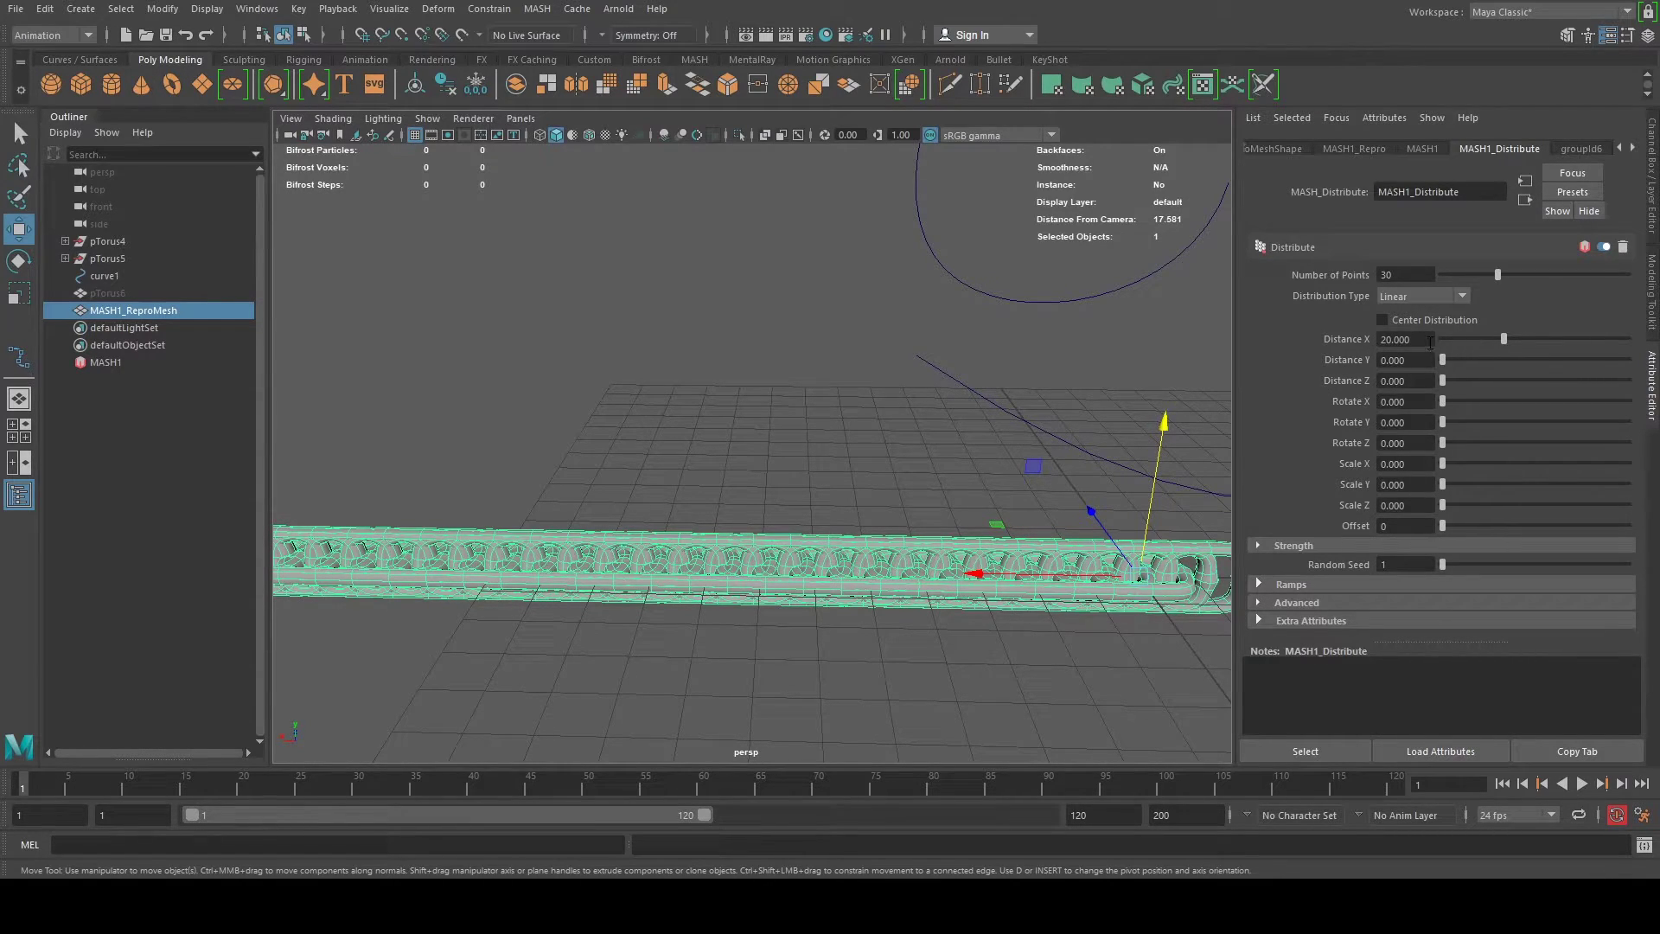
triple_click(1406, 339)
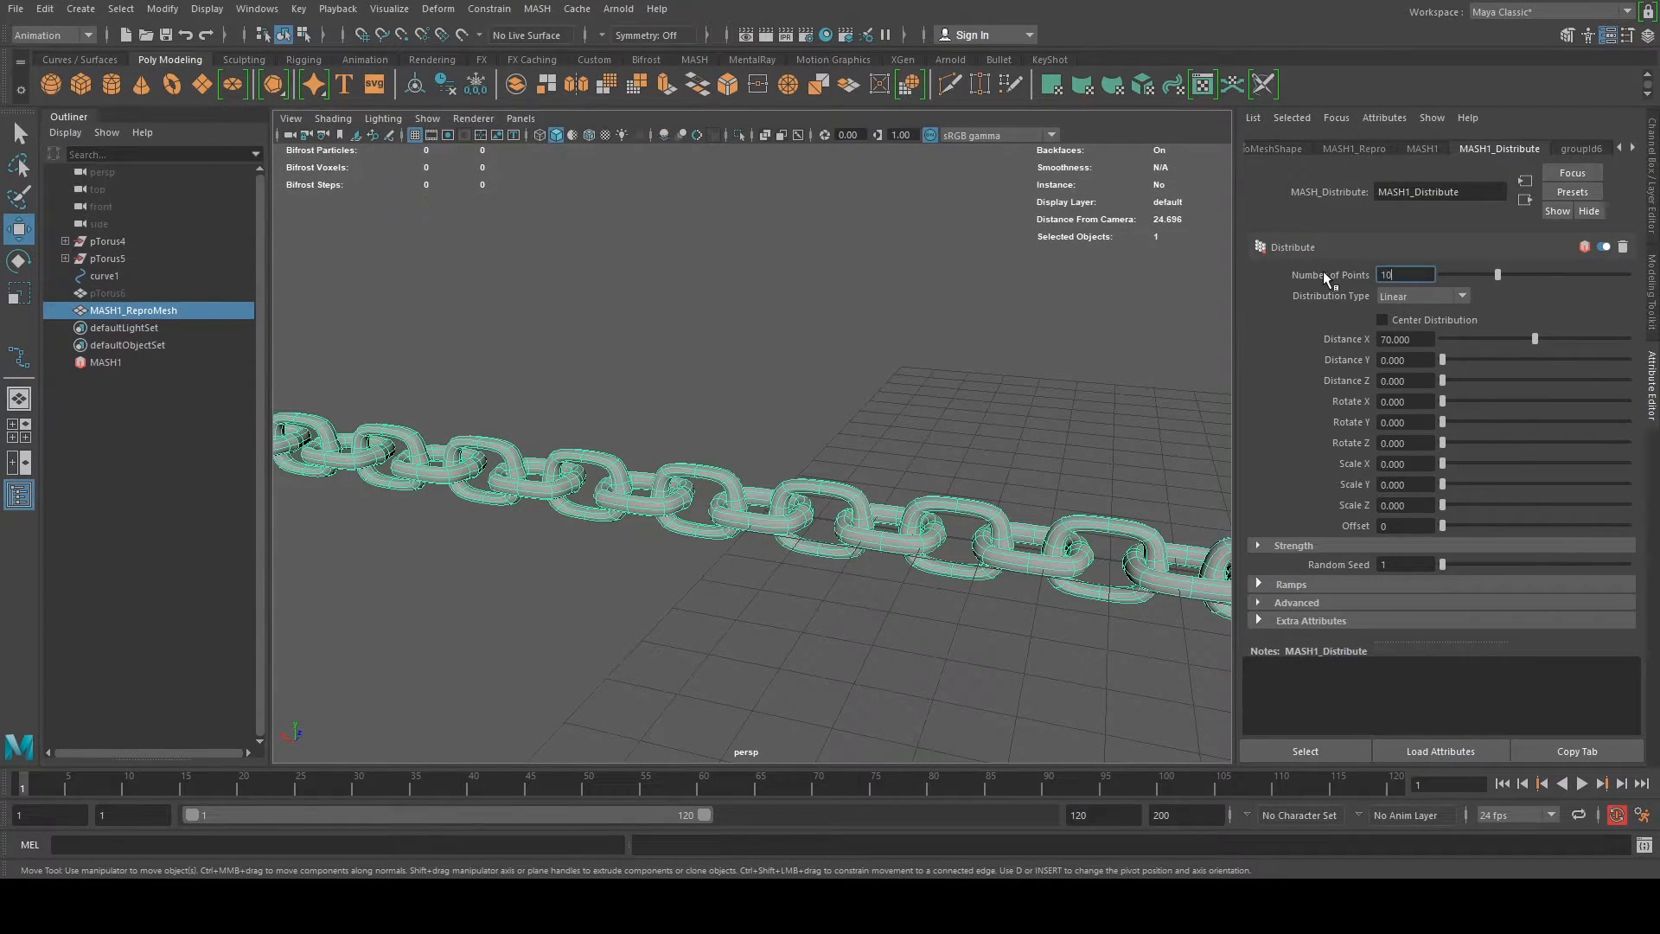
triple_click(1405, 339)
type("20.000")
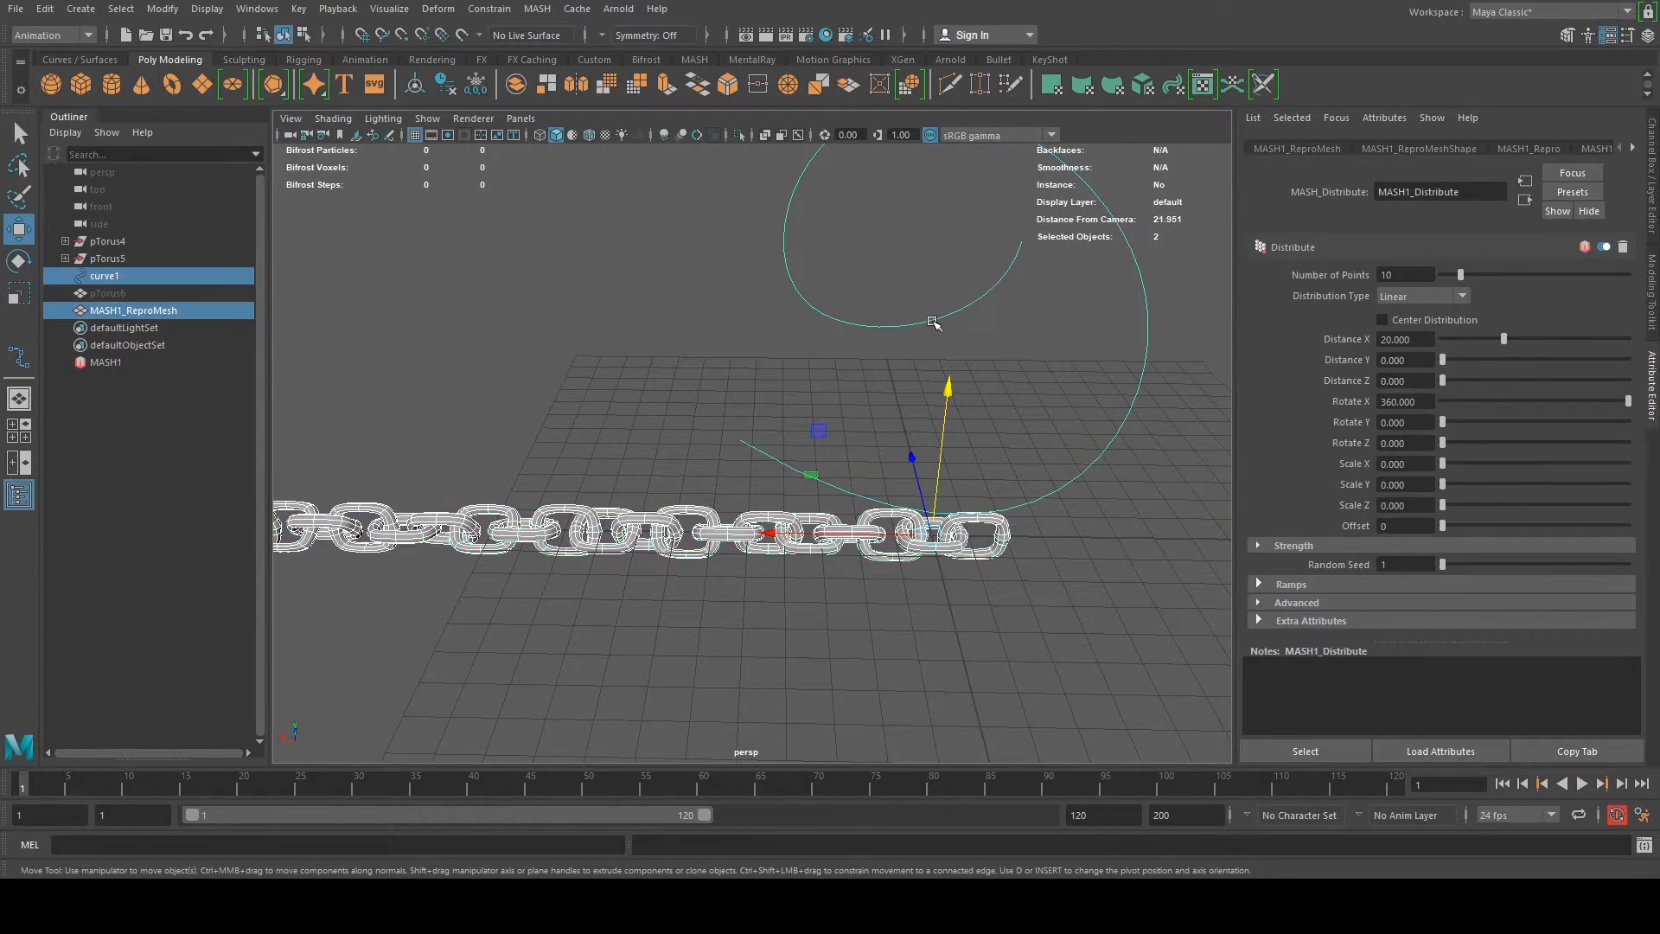
Apply a Curve Warp deformer so the chain bends along curve1
left_click(50, 35)
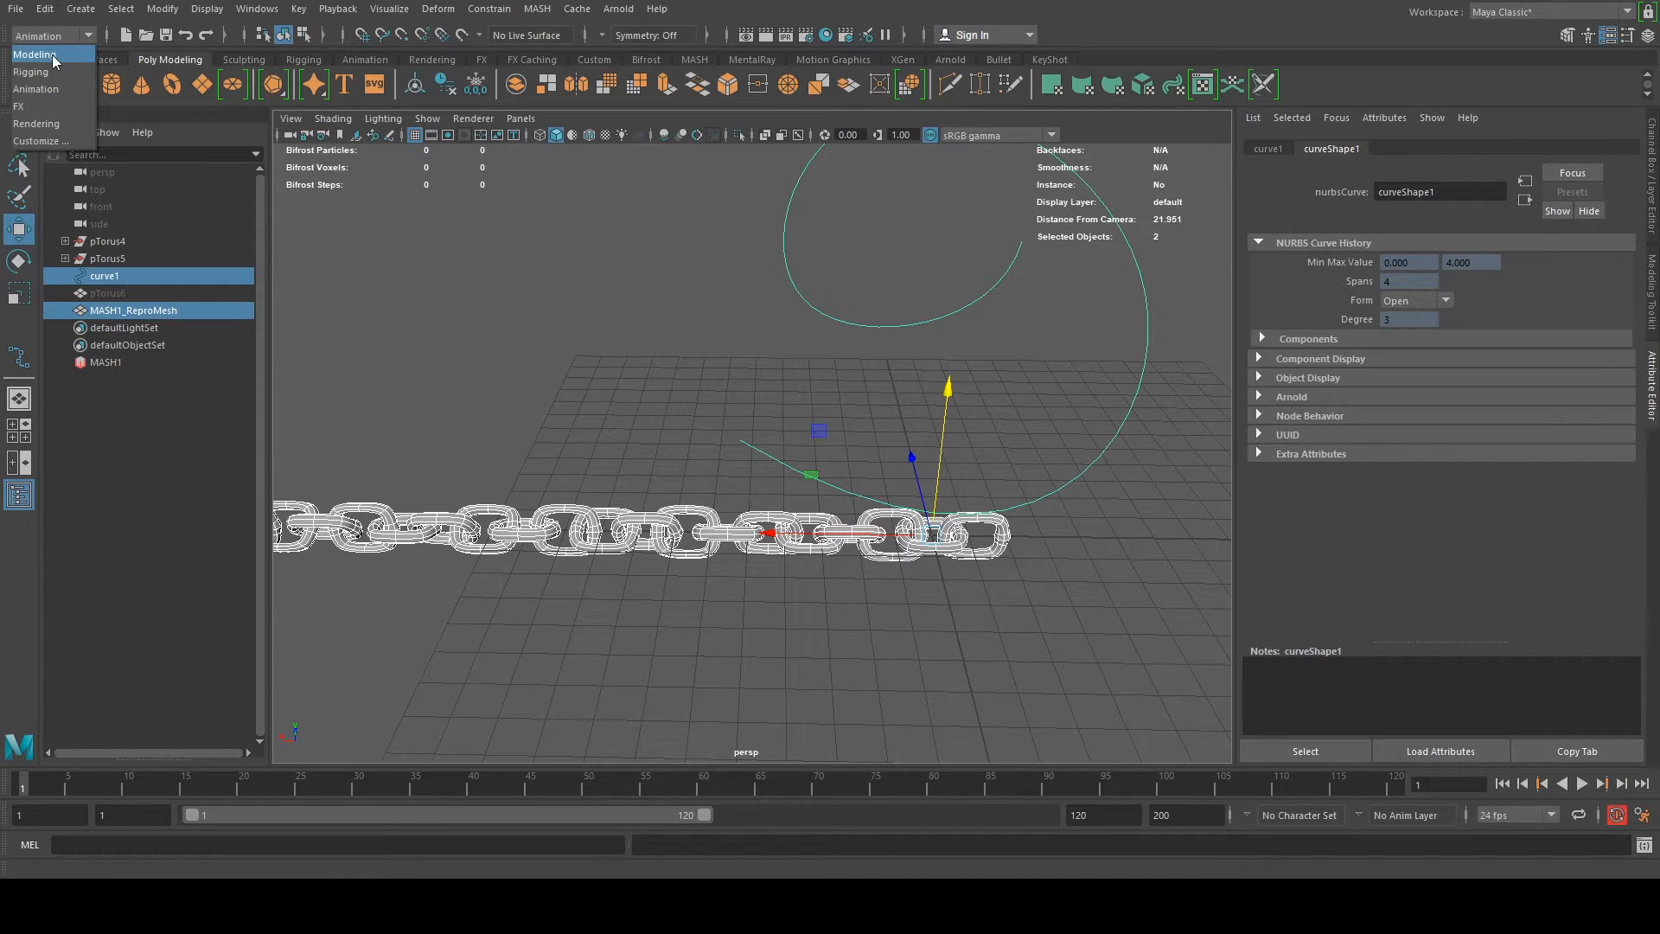
left_click(34, 54)
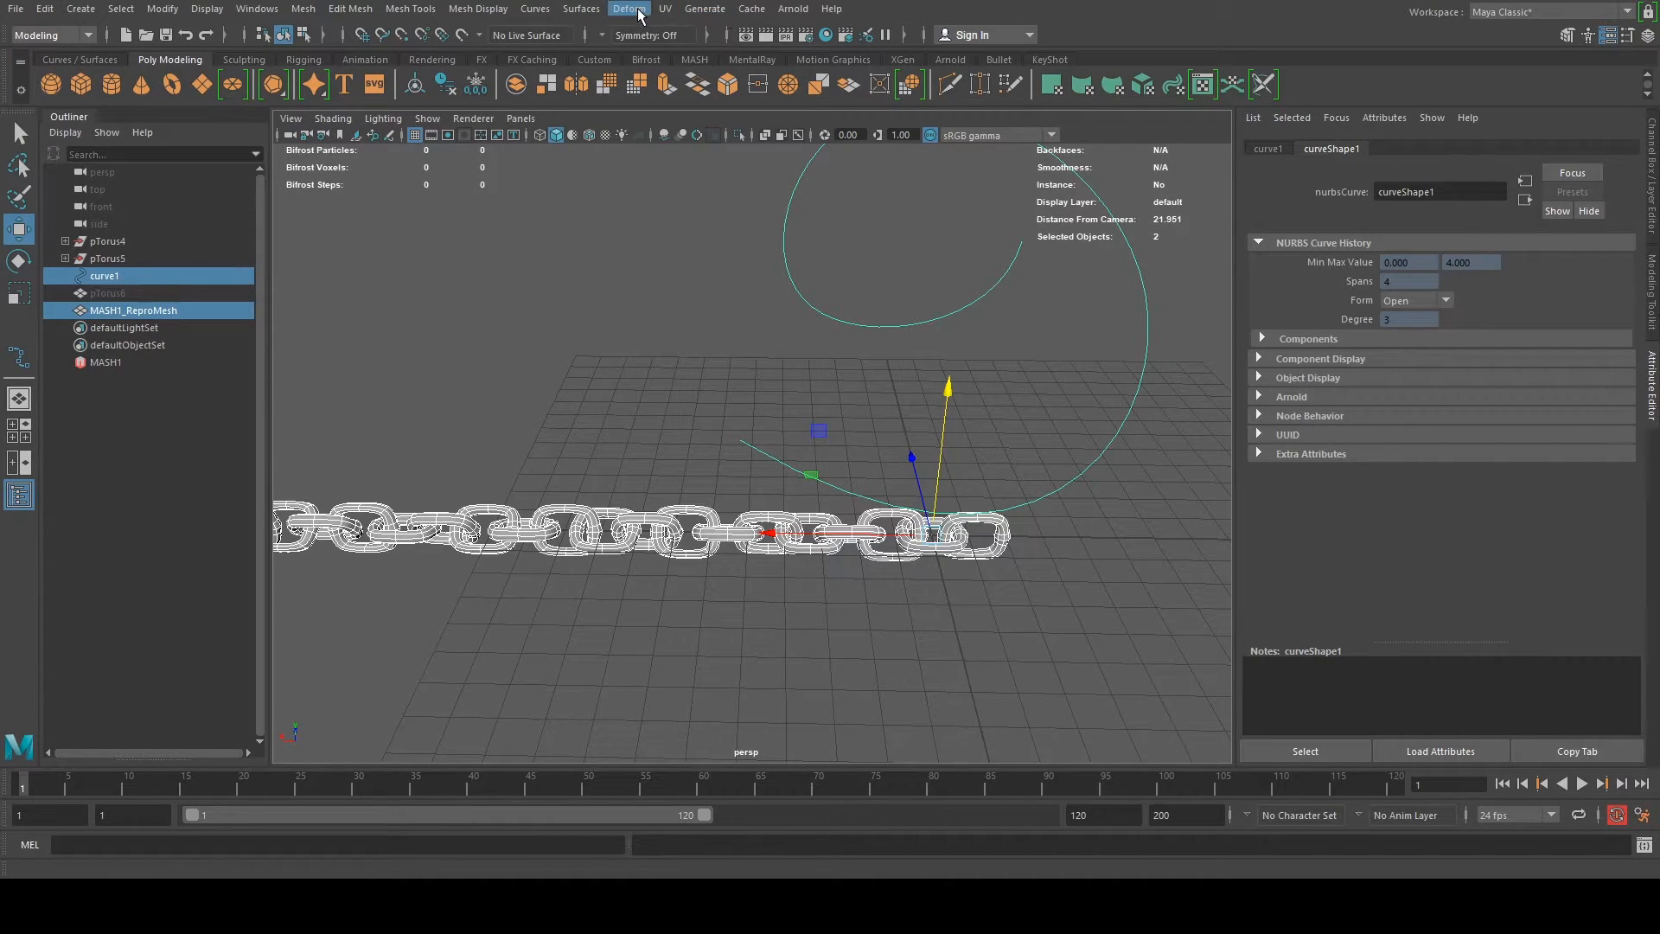
left_click(630, 8)
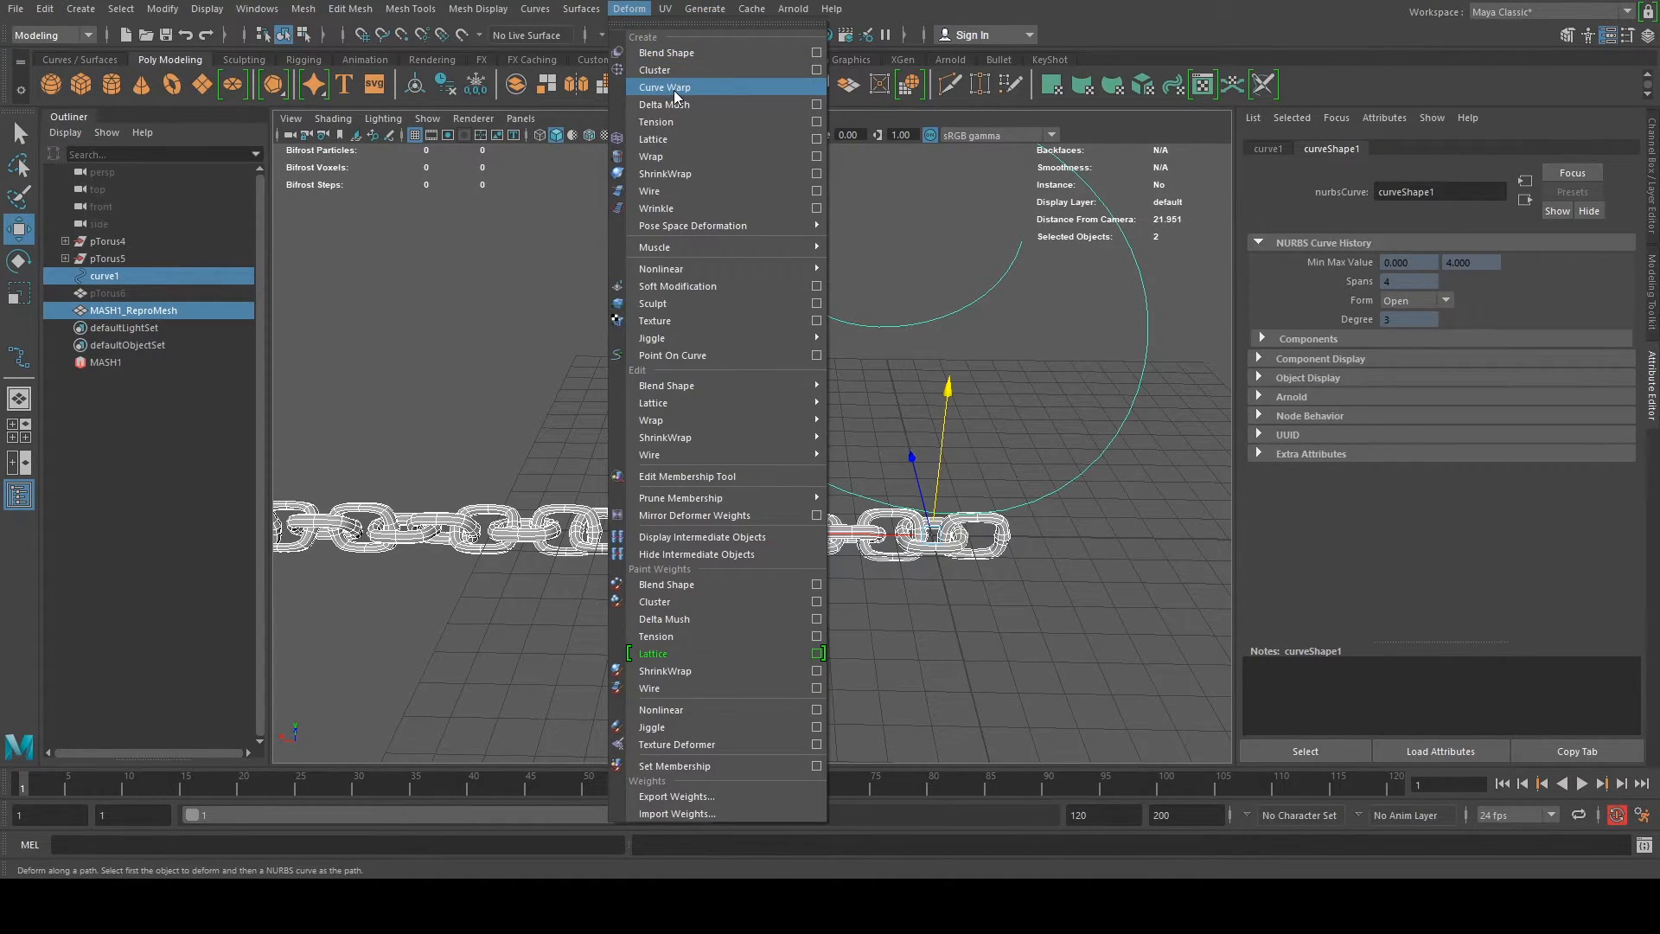
left_click(664, 86)
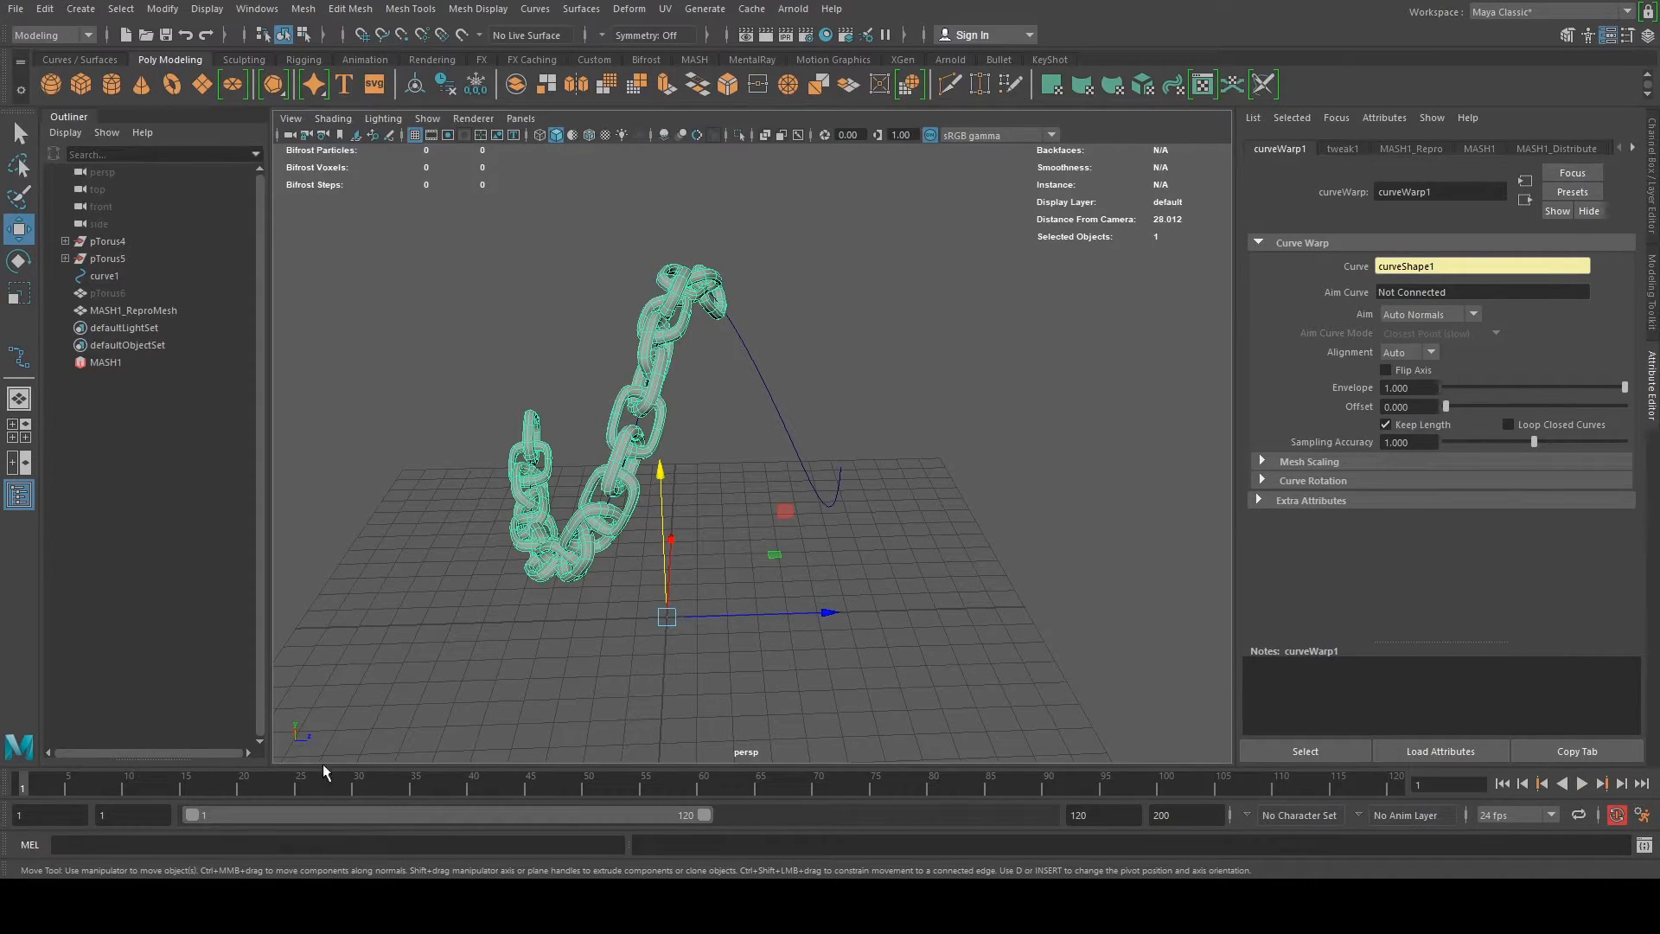
Set a key on the curveWarp1 Offset and limit playback to 30 frames
right_click(1408, 387)
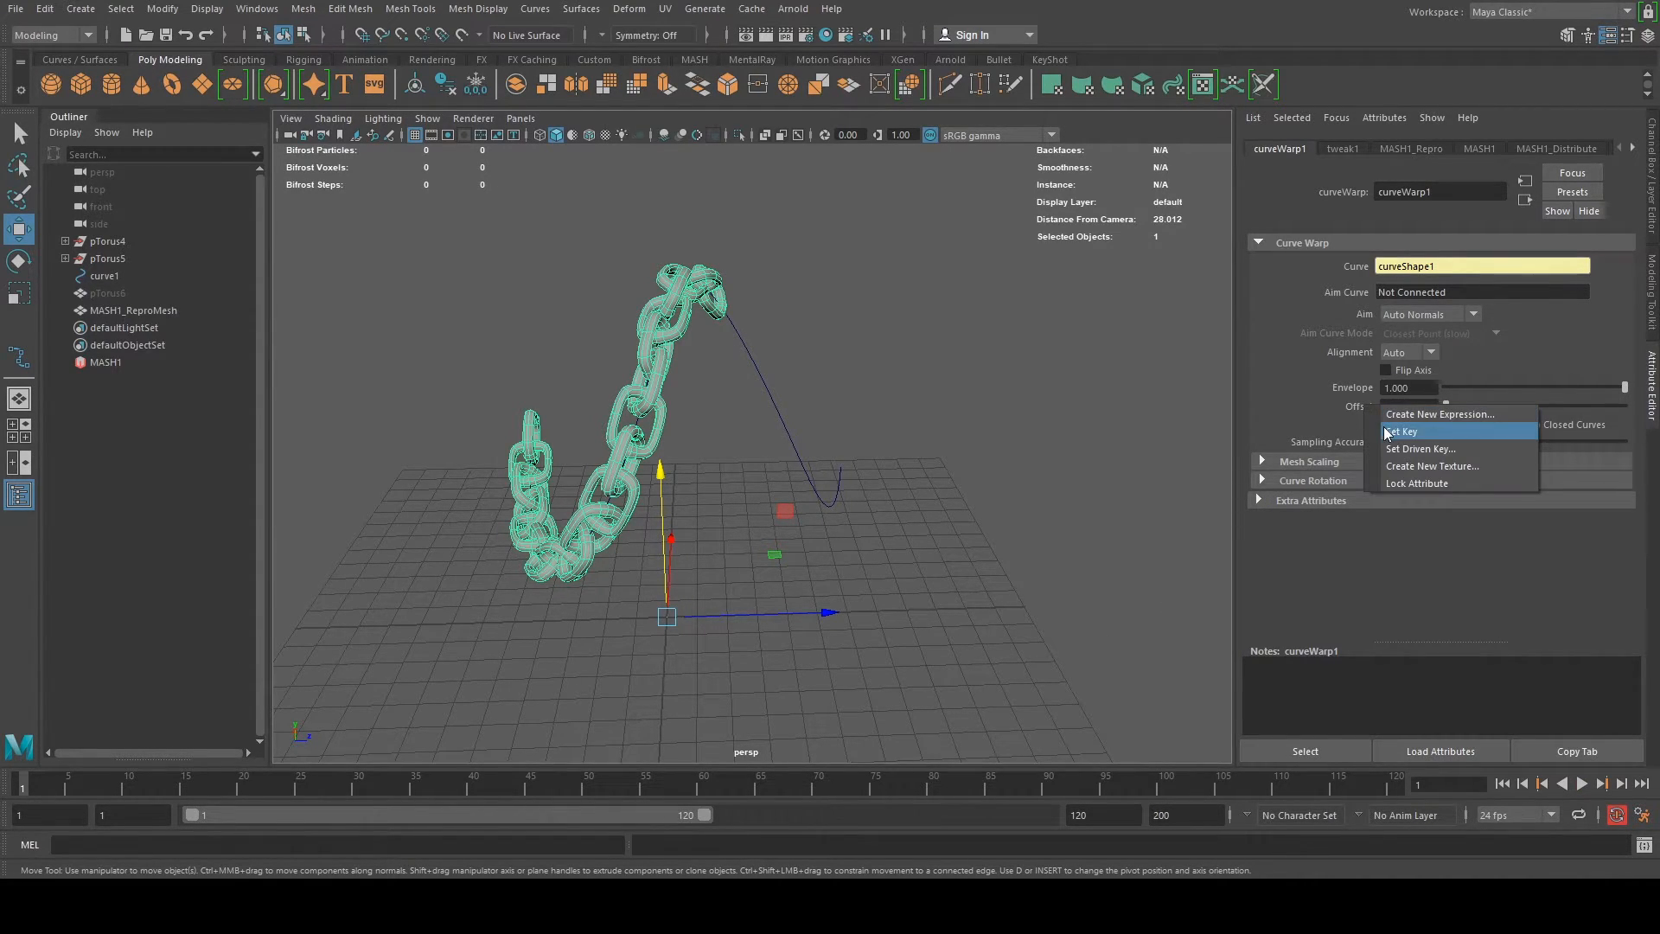
left_click(1399, 430)
type("30")
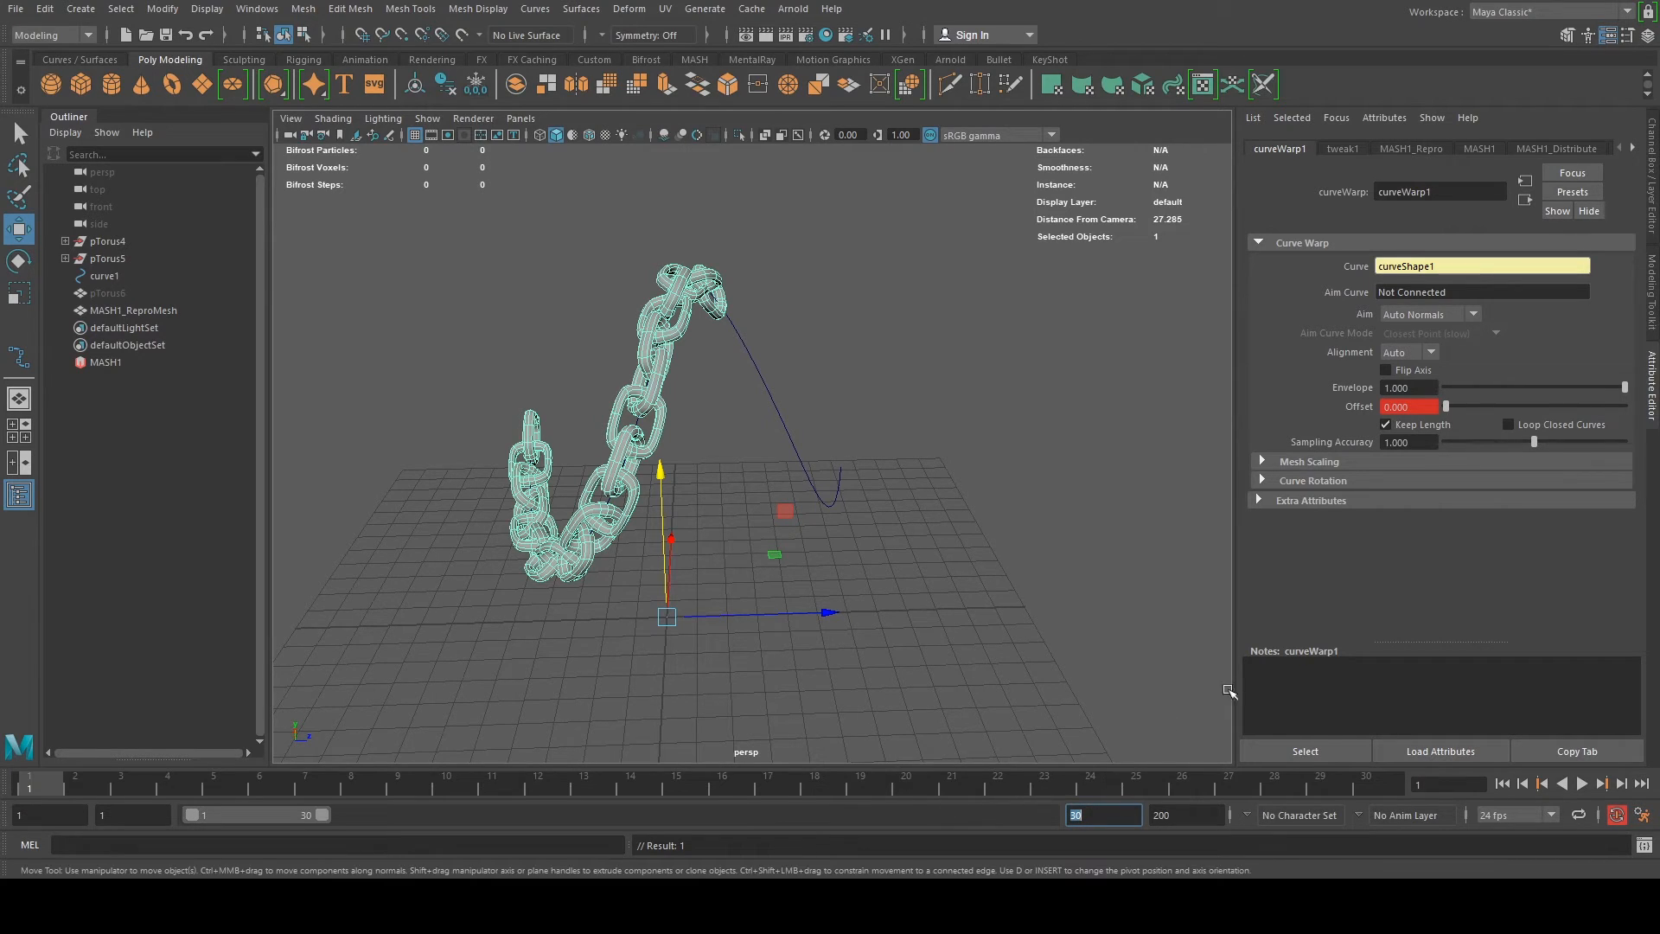
left_click(1582, 783)
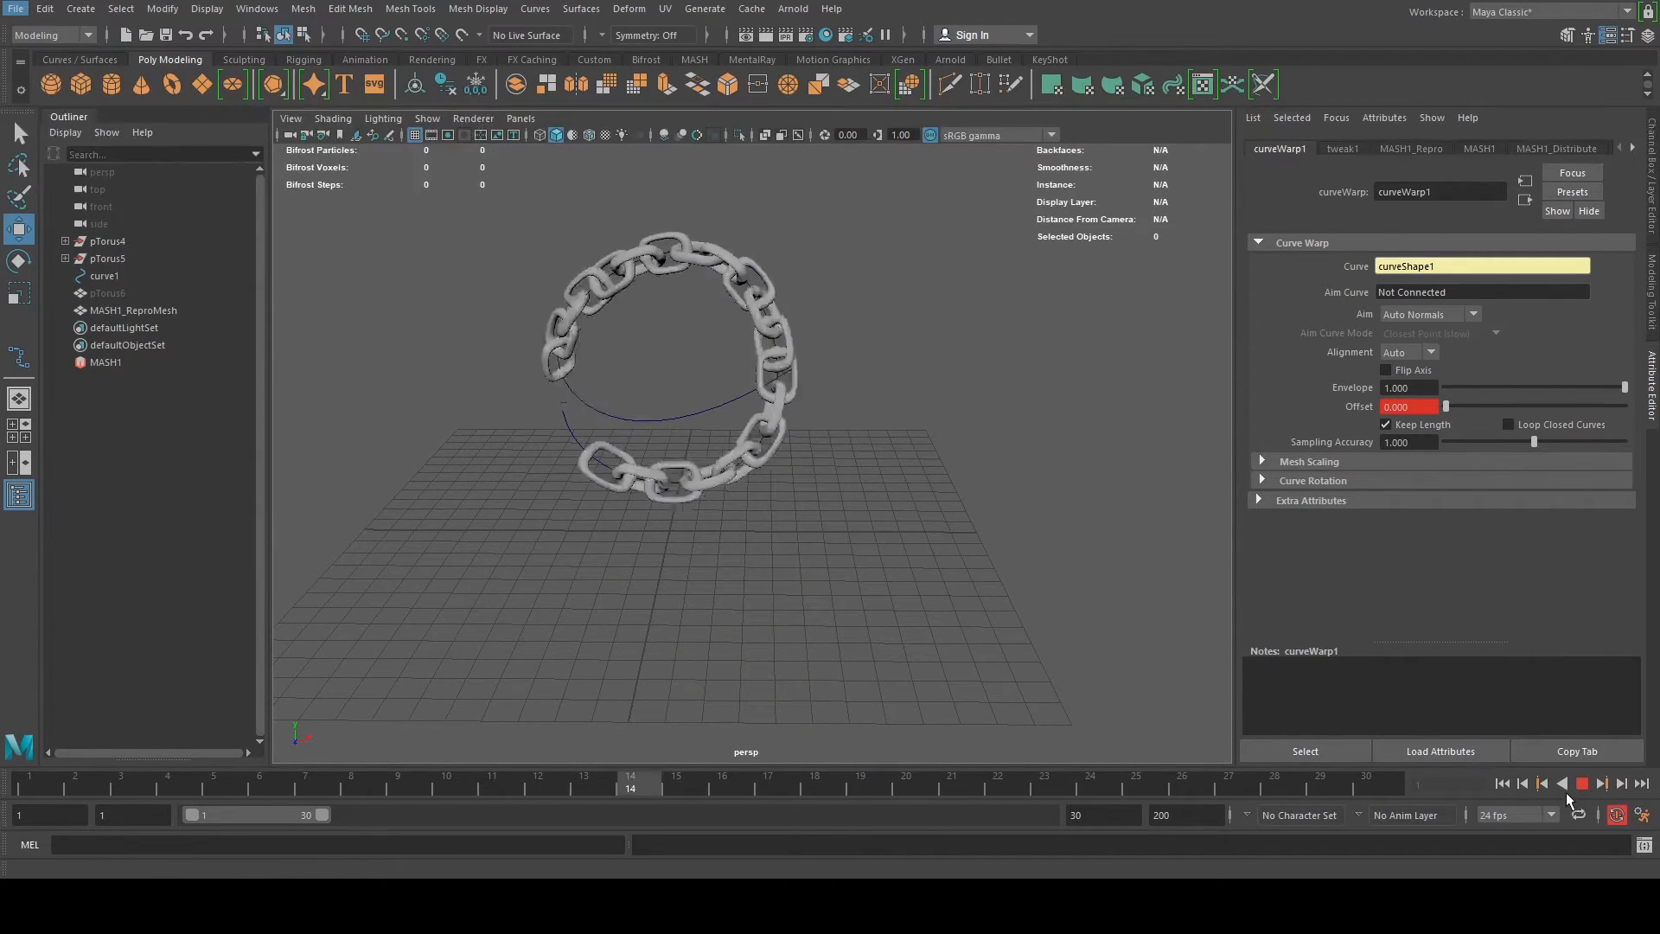
Play the animation forwards to preview the chain sliding along the curve
left_click(1582, 783)
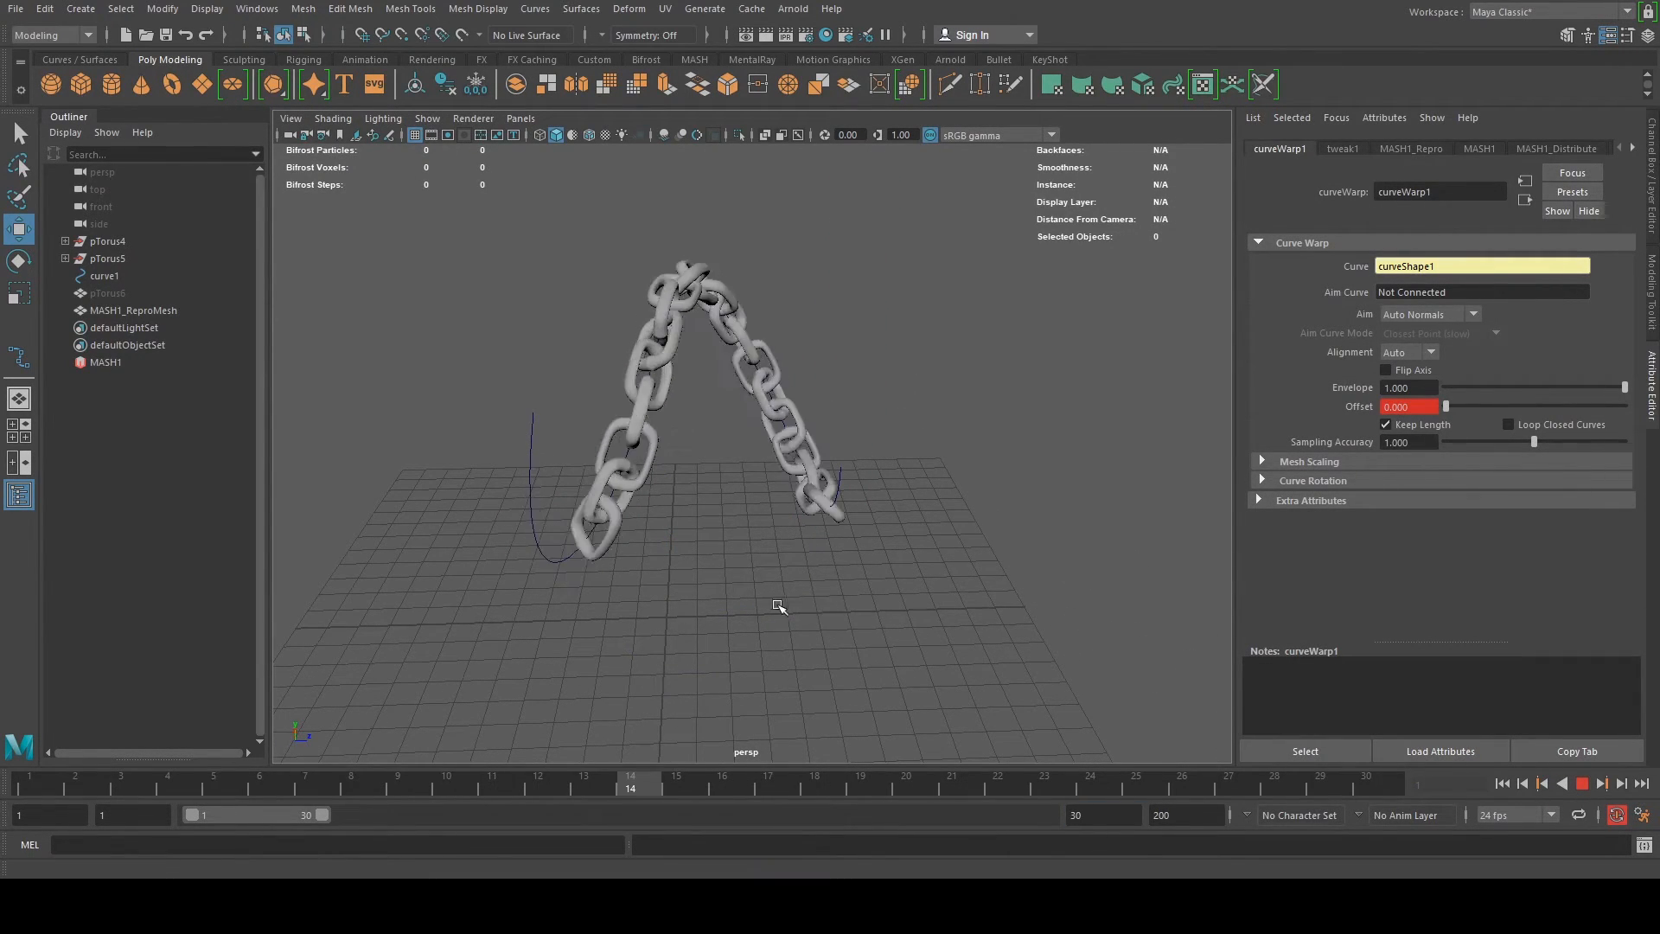
left_click(123, 782)
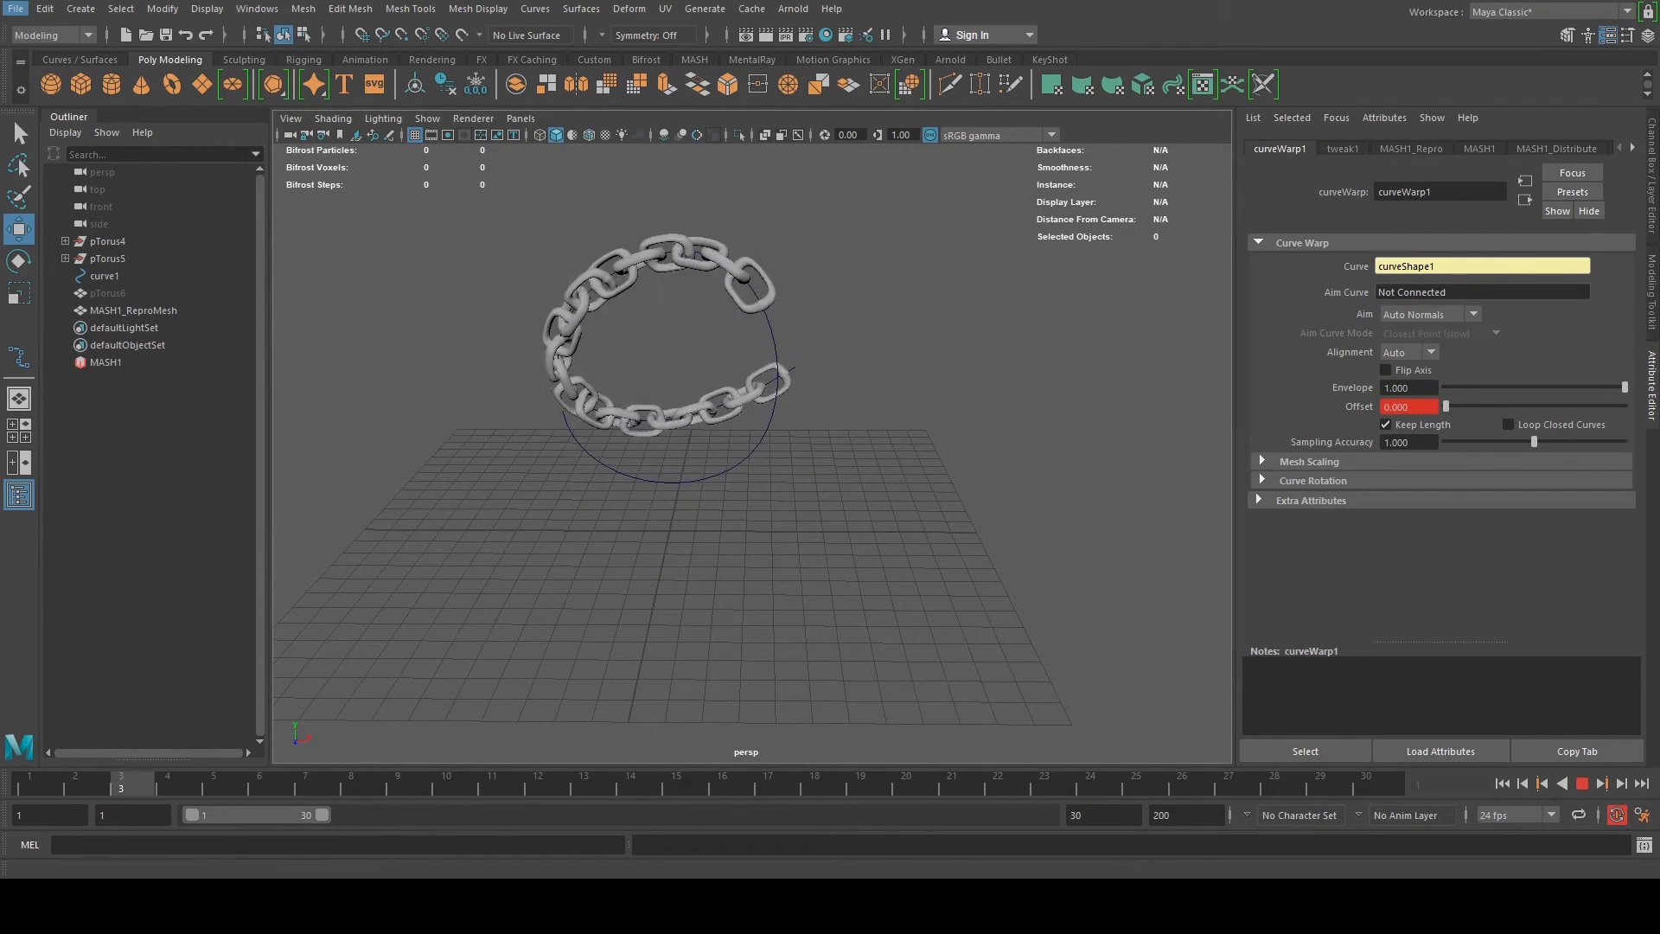